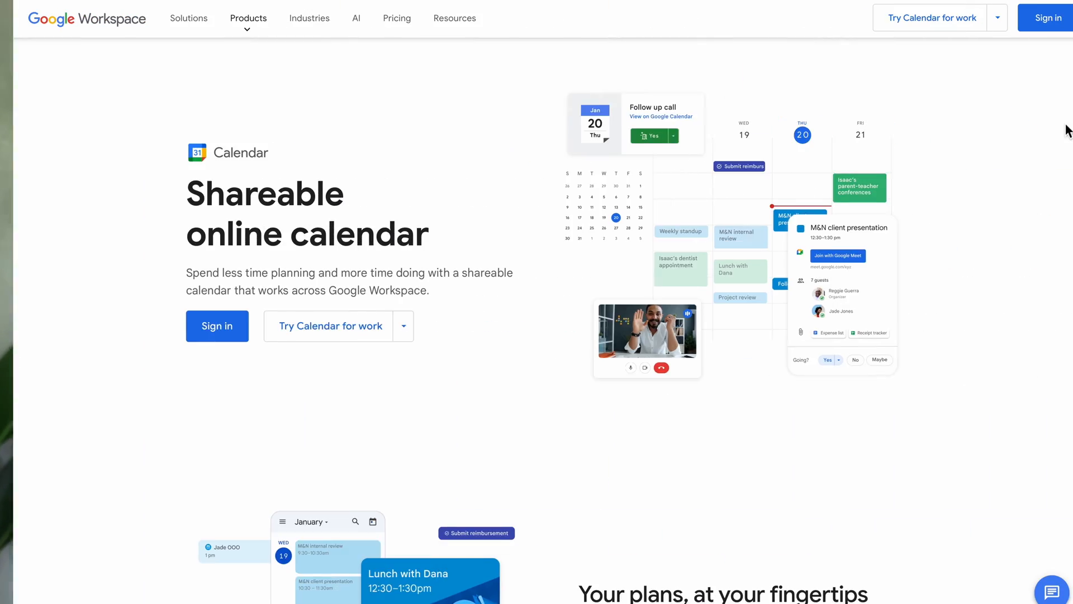
Start a new bookable appointment schedule from the Create menu in Google Calendar.
scroll("down", 3)
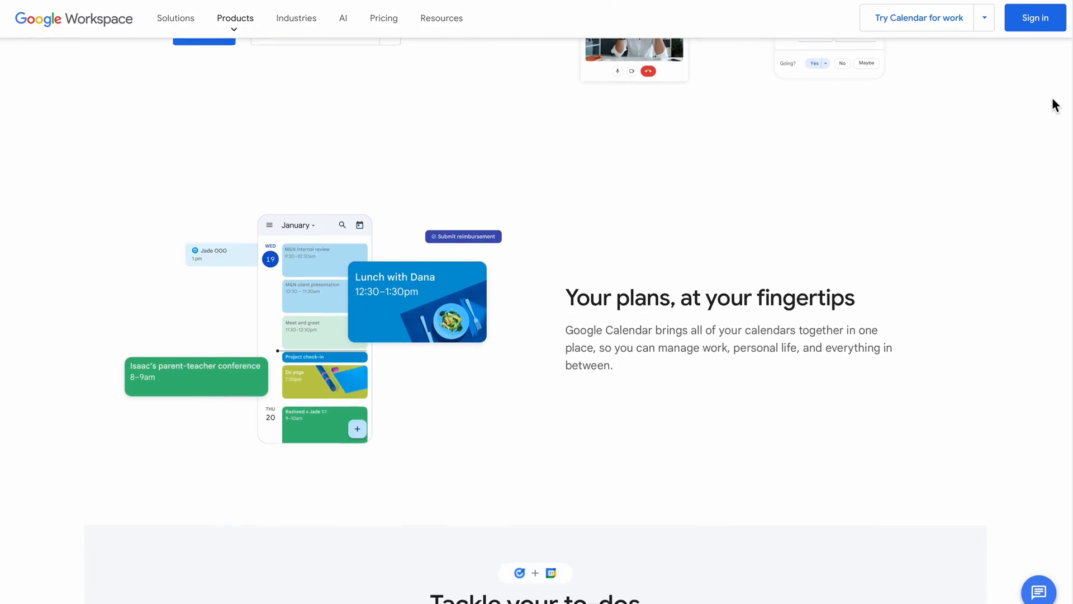
scroll("down", 3)
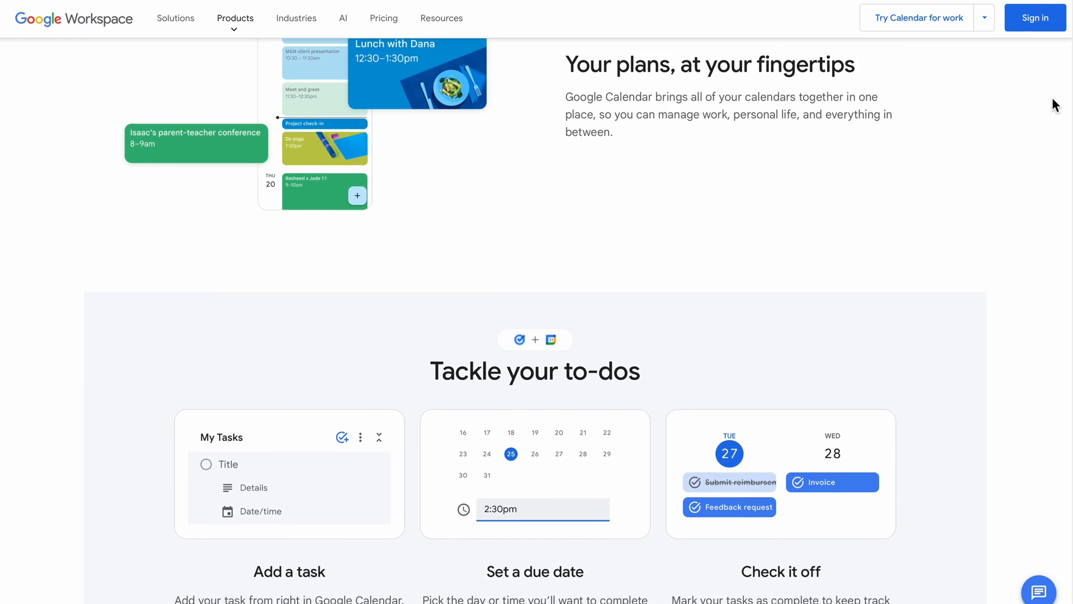
scroll("down", 3)
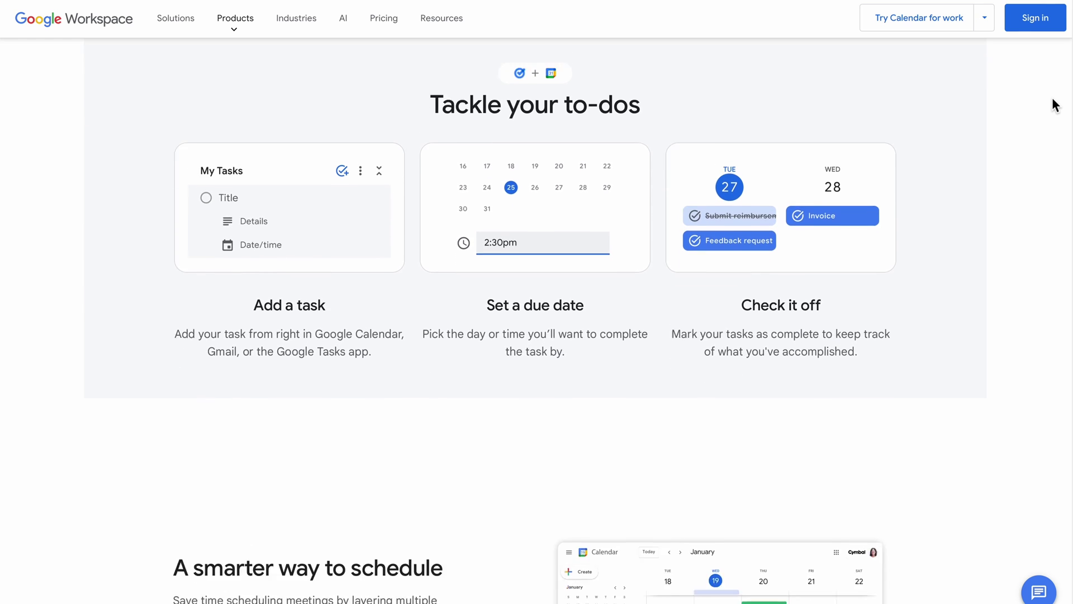
scroll("down", 3)
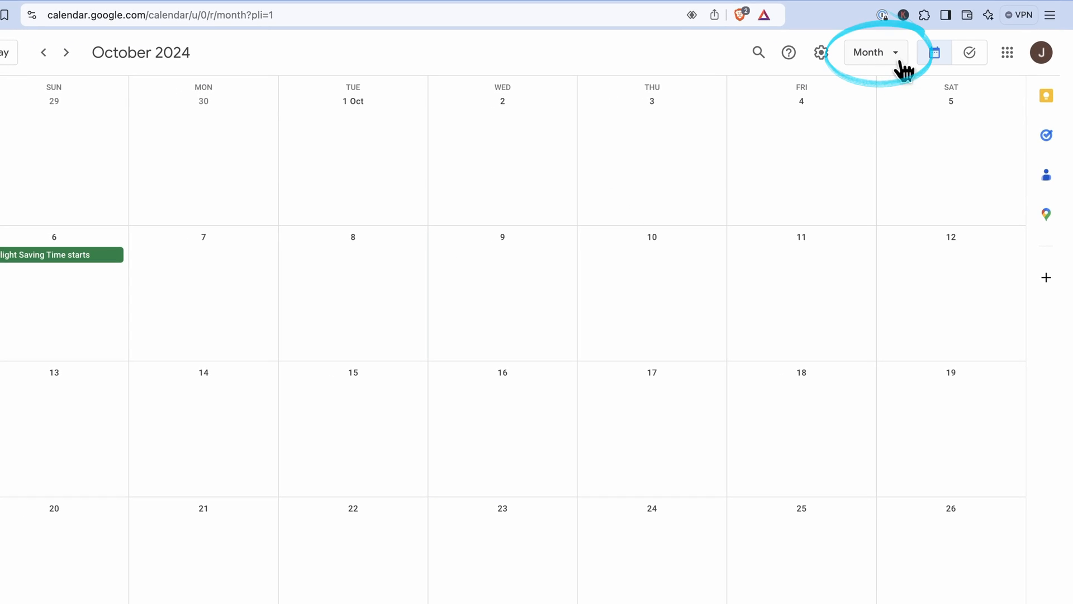
left_click(876, 51)
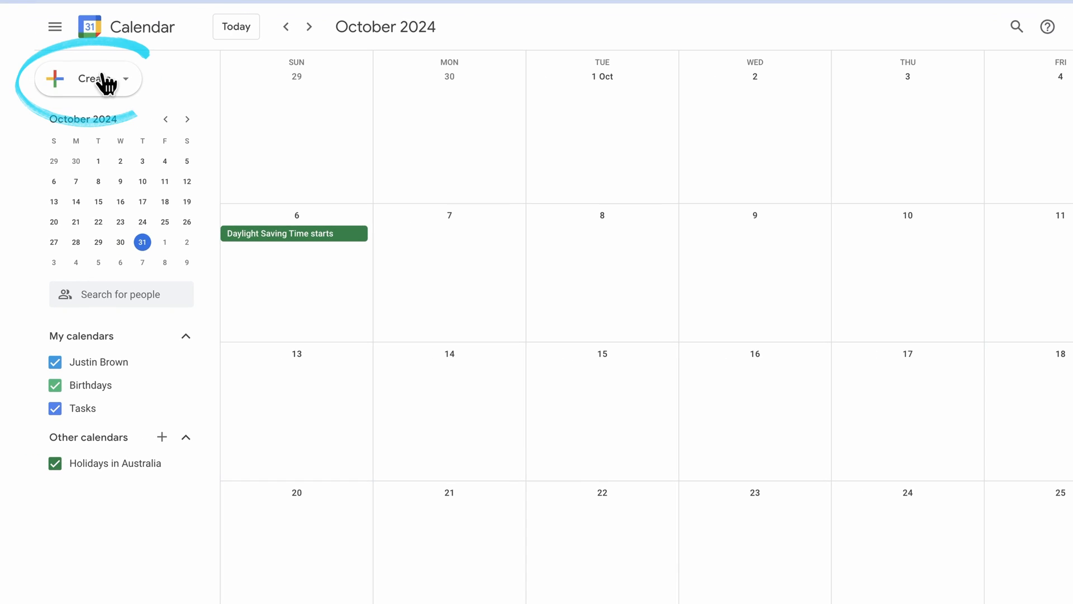
left_click(90, 78)
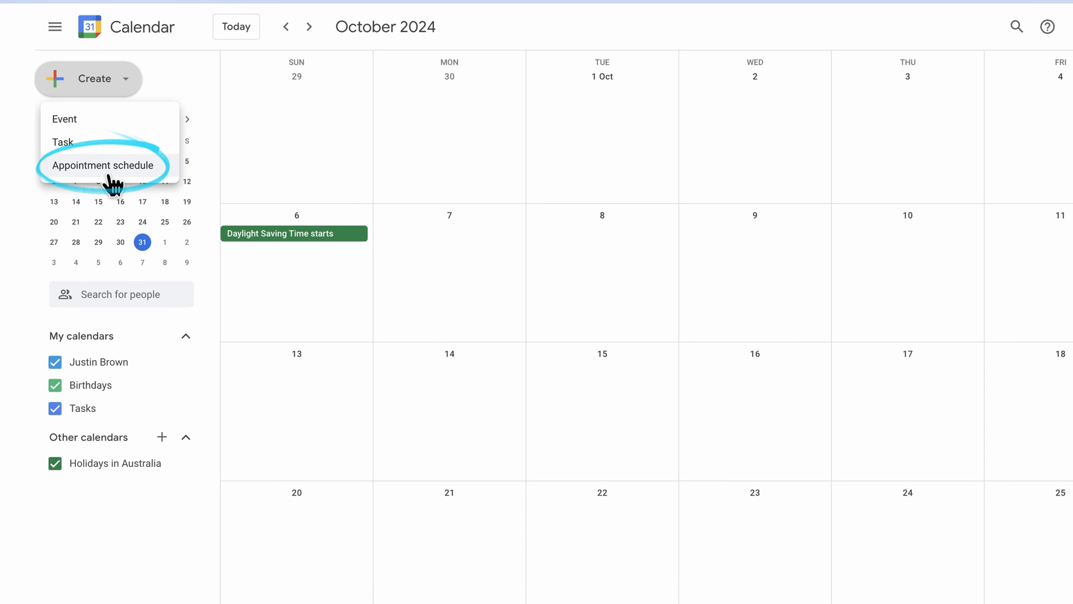
left_click(103, 165)
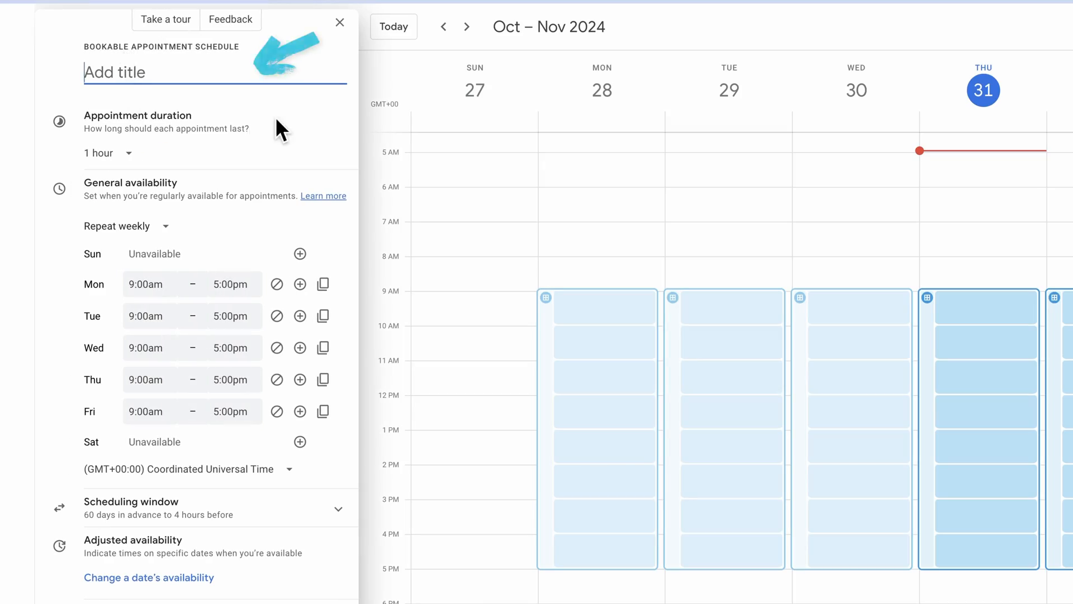
Title the schedule 'Call with Justin', keeping 1-hour appointments repeating weekly.
type("Call with Jus")
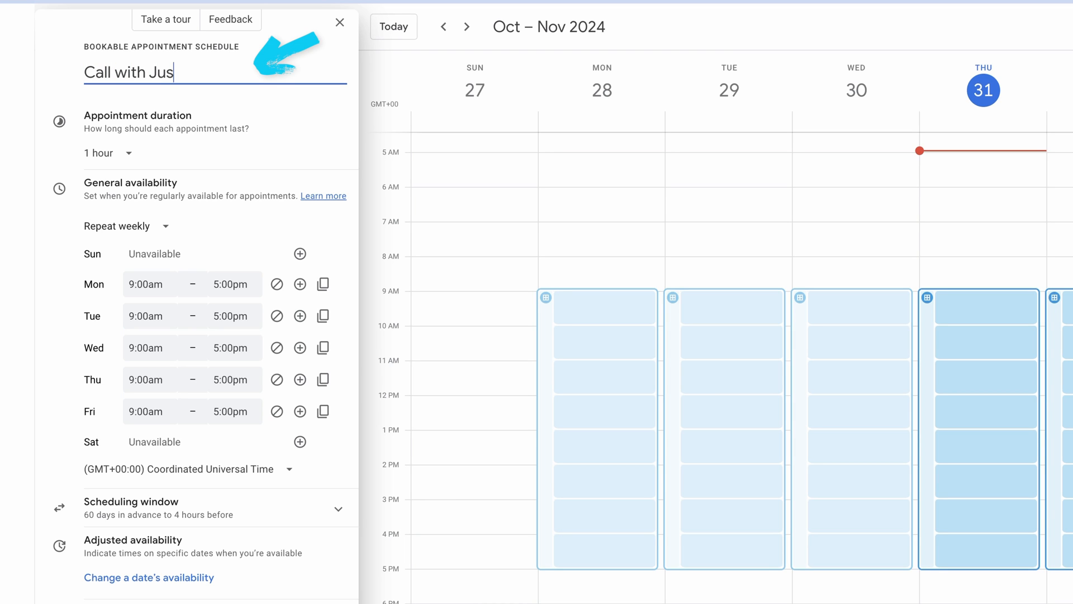
left_click(107, 152)
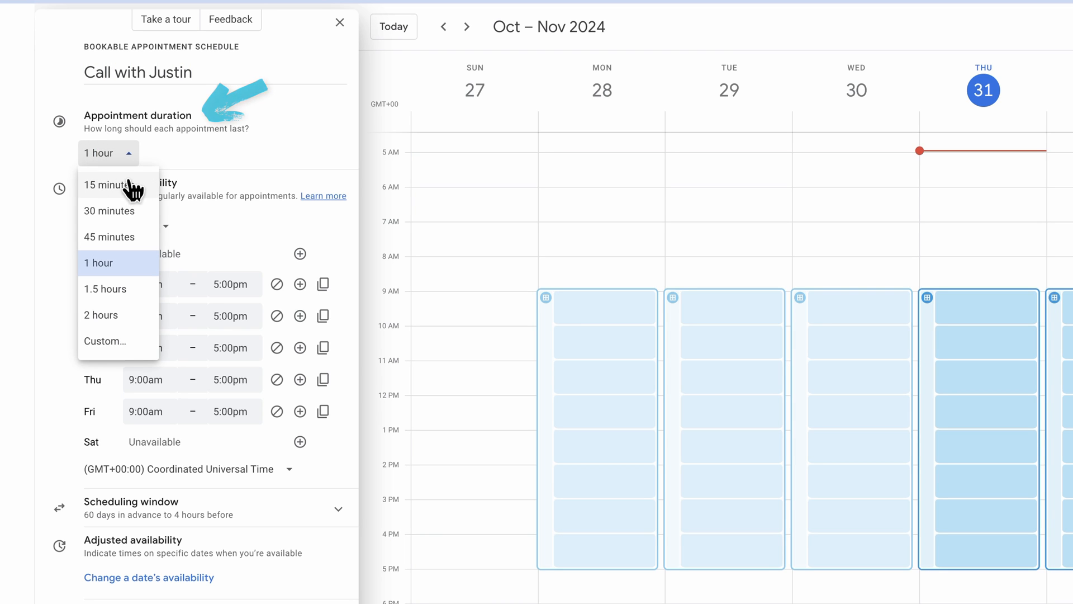
mouse_move(121, 342)
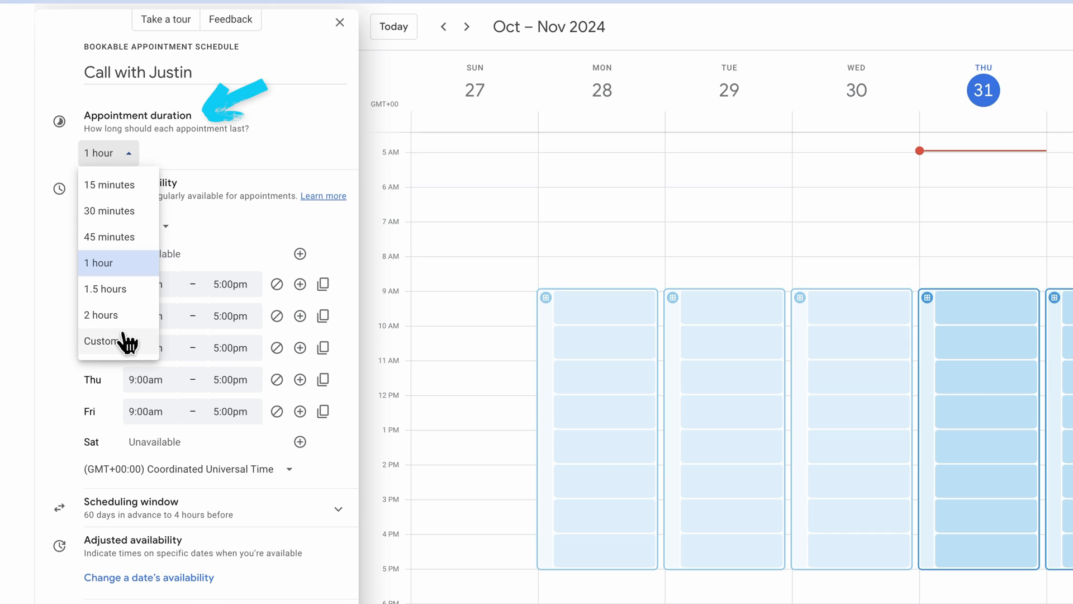
mouse_move(128, 185)
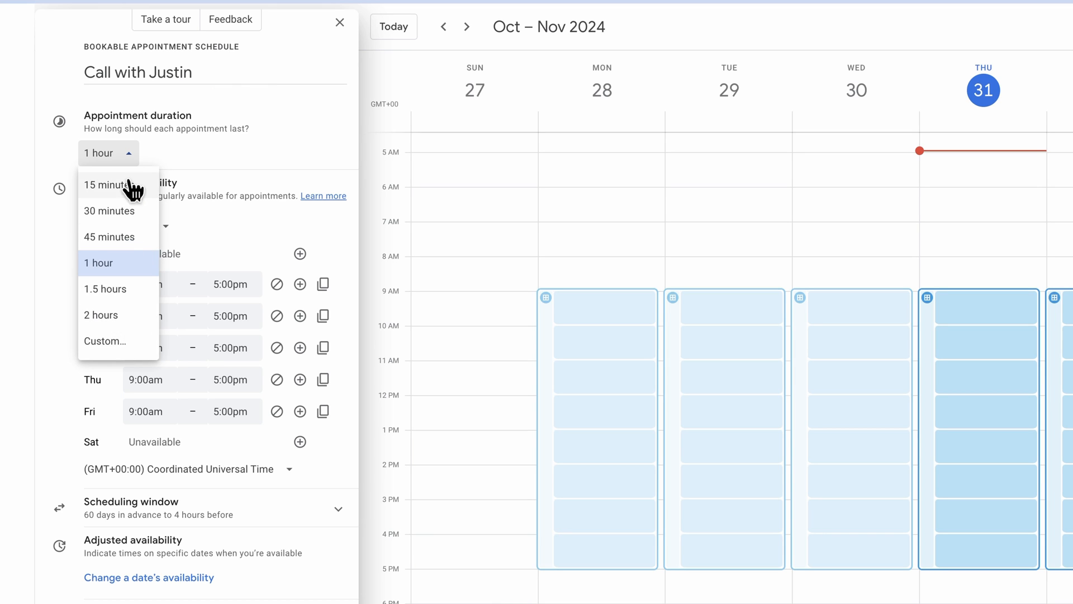
mouse_move(120, 354)
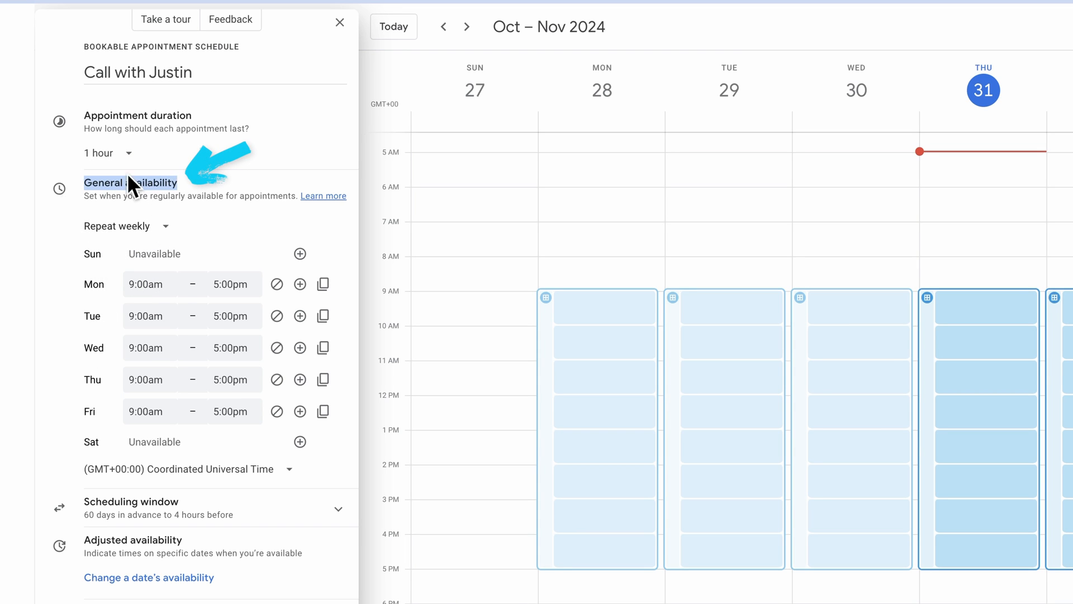
left_click(125, 226)
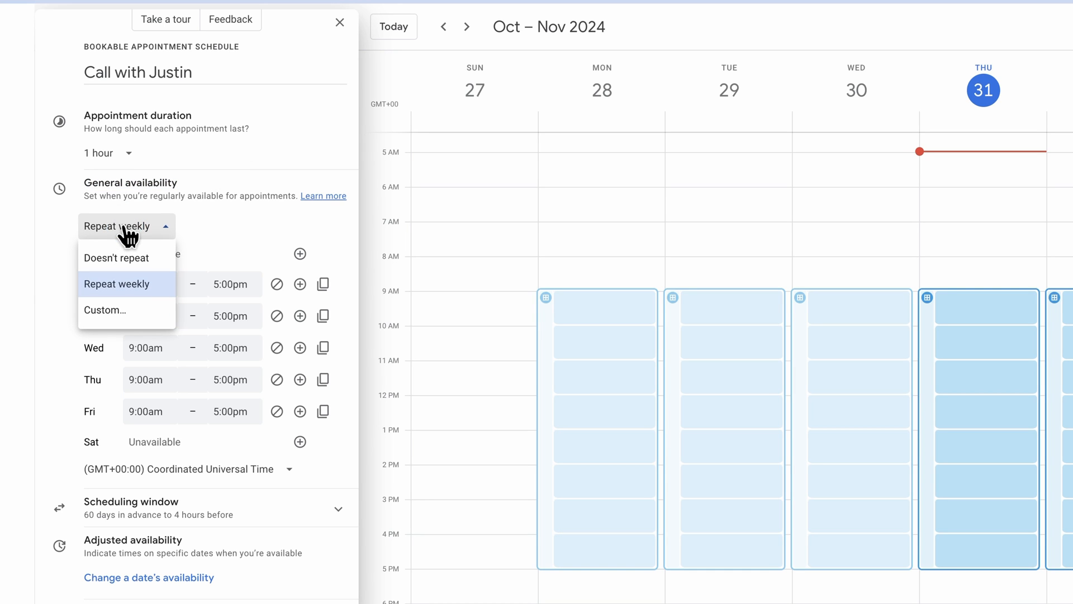
mouse_move(240, 242)
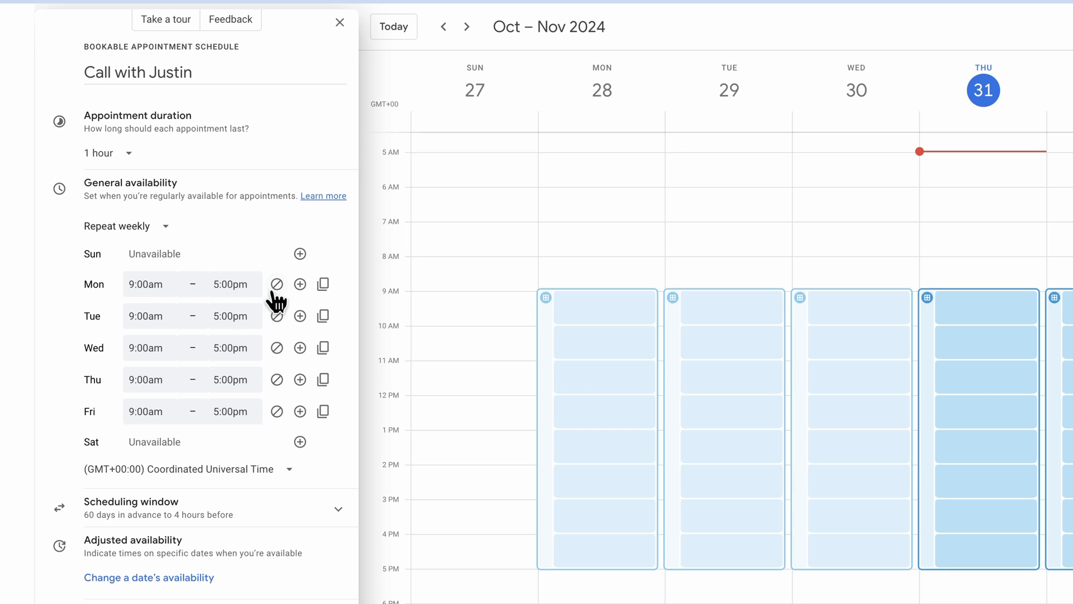
Make Monday unavailable, add a Thursday 7–8pm period, and use the Brisbane time zone.
left_click(277, 284)
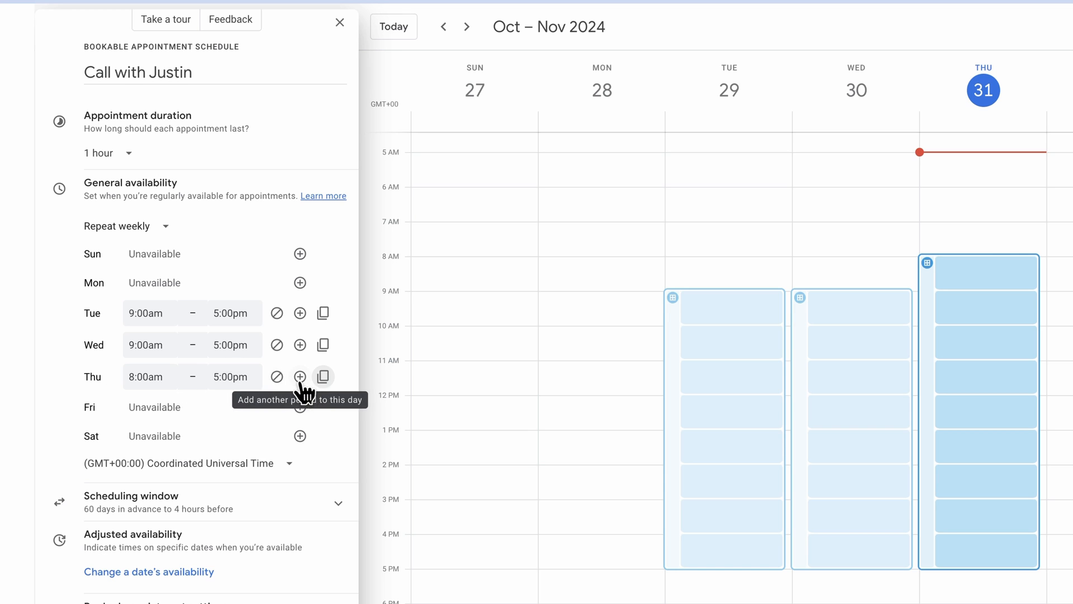
left_click(300, 376)
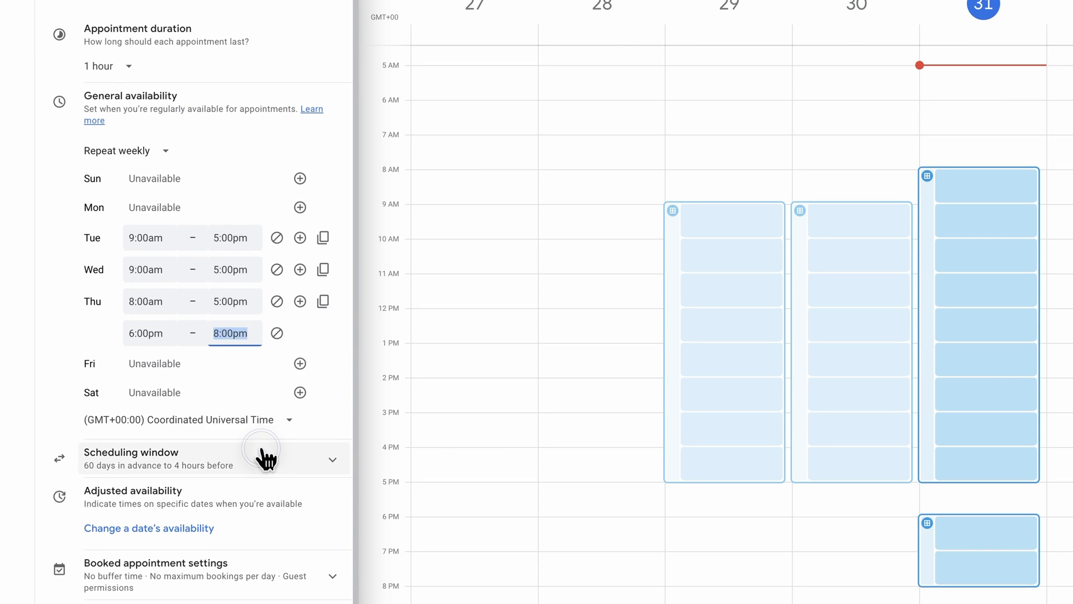
left_click(150, 333)
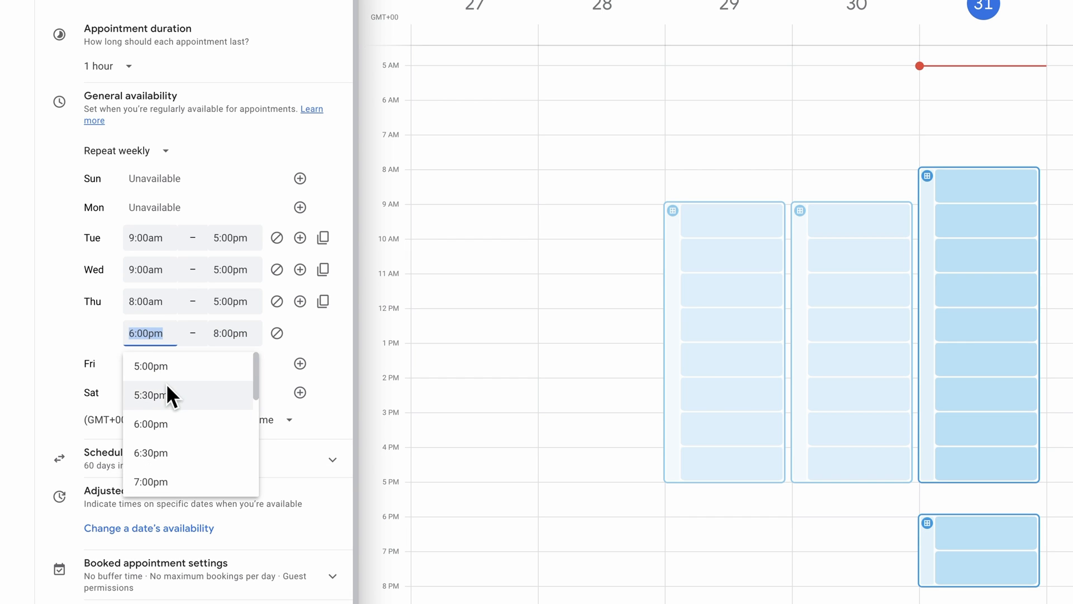
left_click(150, 482)
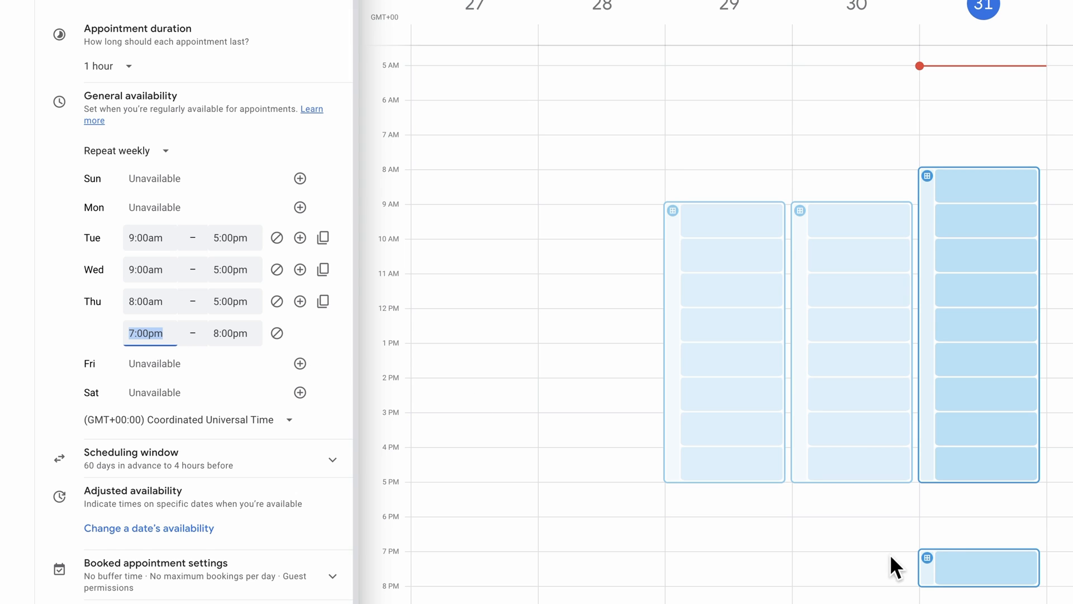
scroll("down", 3)
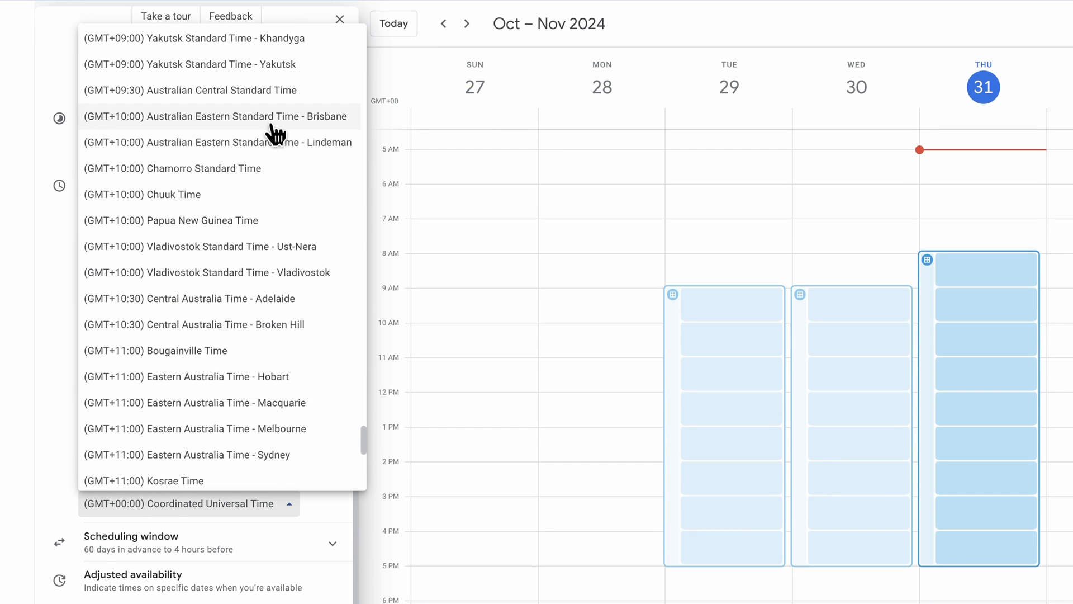
left_click(215, 116)
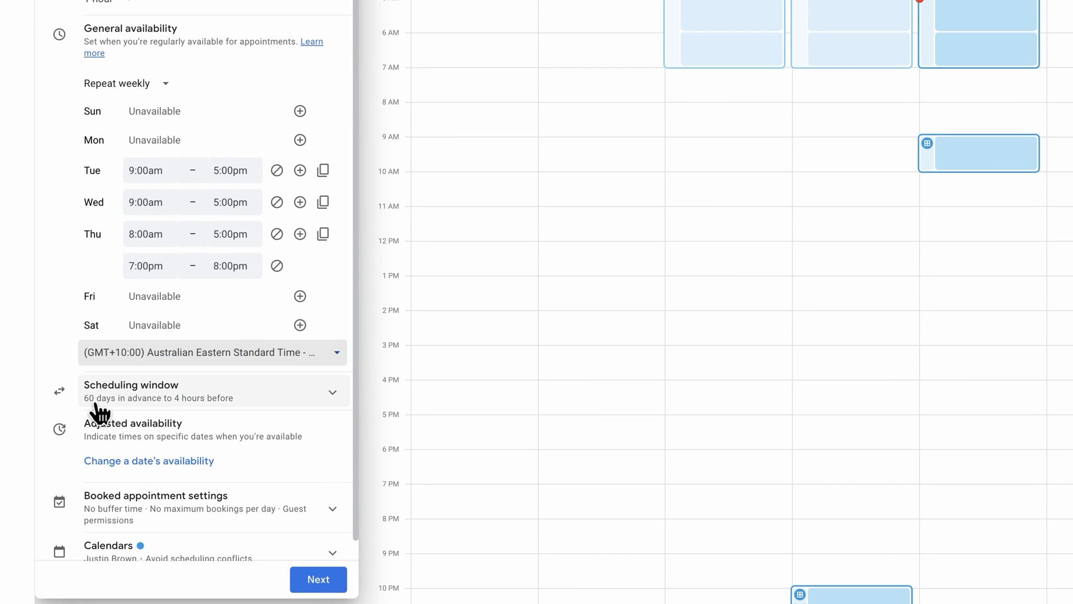
mouse_move(132, 410)
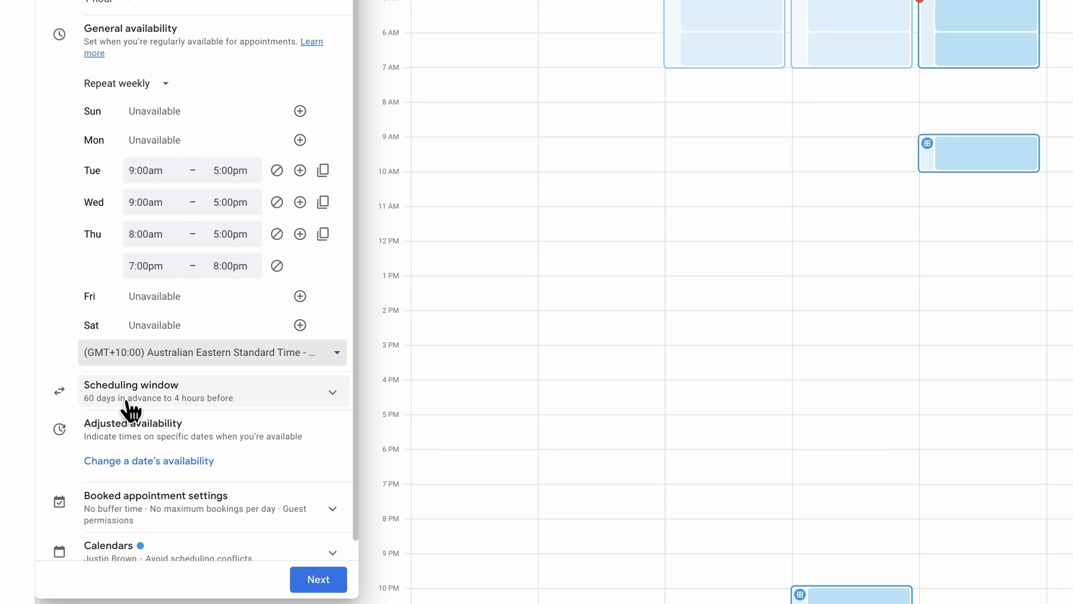
mouse_move(185, 409)
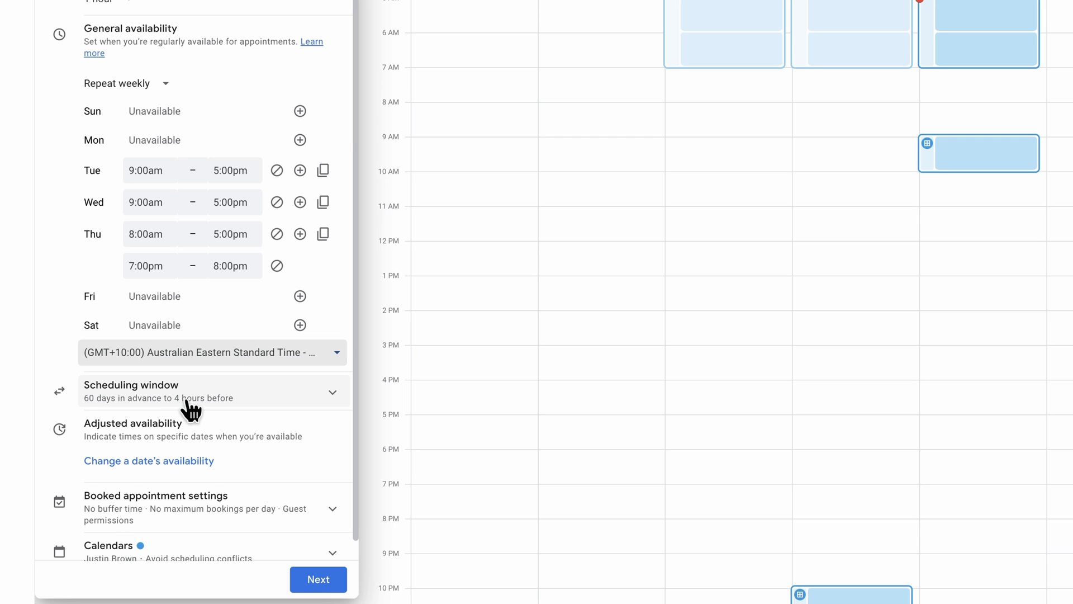
Expand the scheduling window: available now, up to 60 days ahead, 4 hours' notice.
left_click(213, 391)
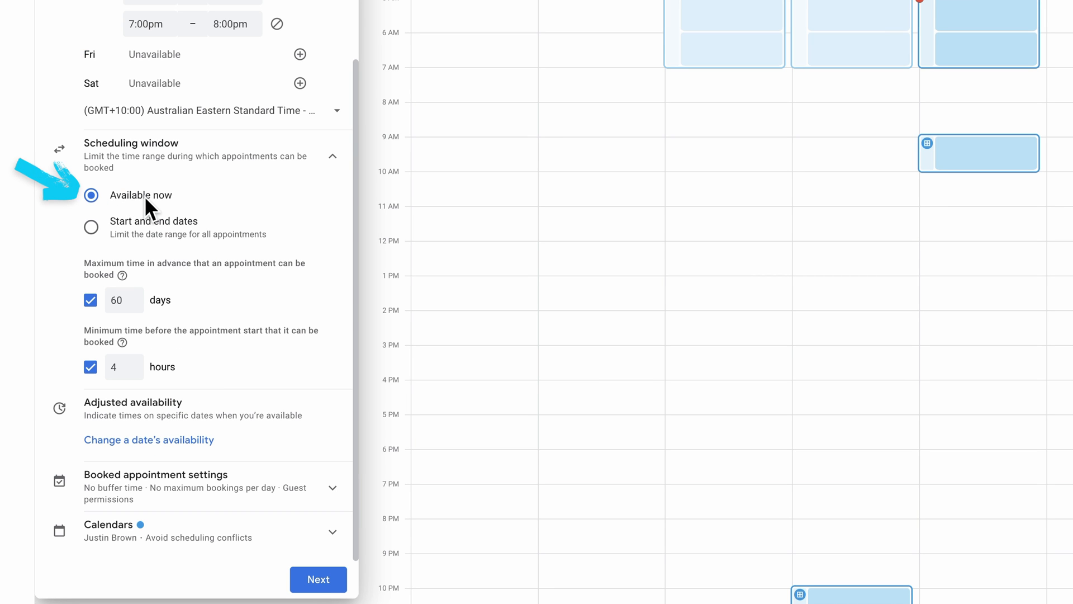
mouse_move(91, 228)
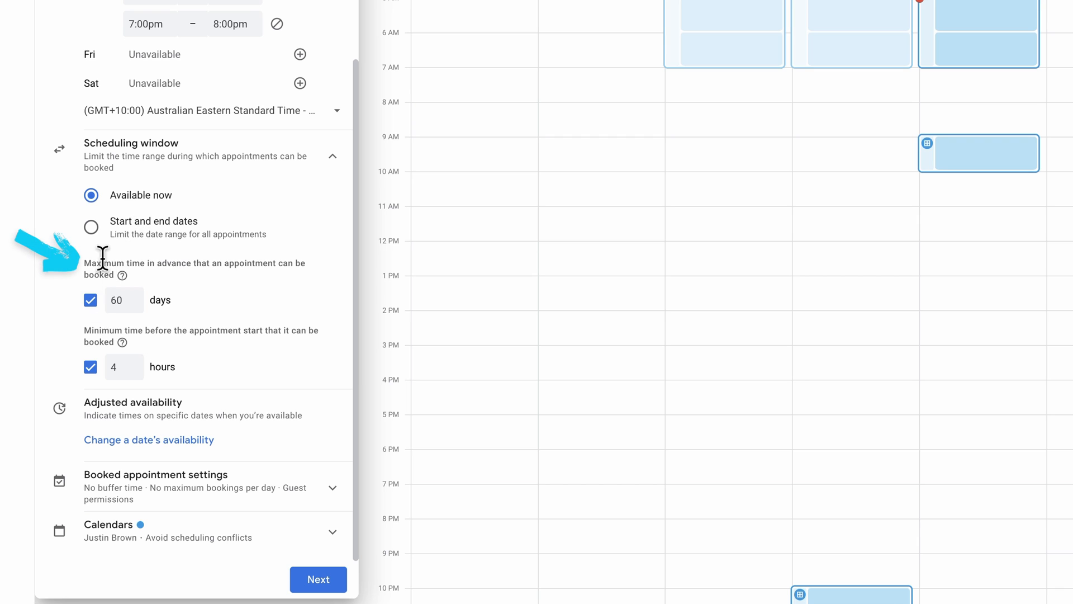
mouse_move(88, 331)
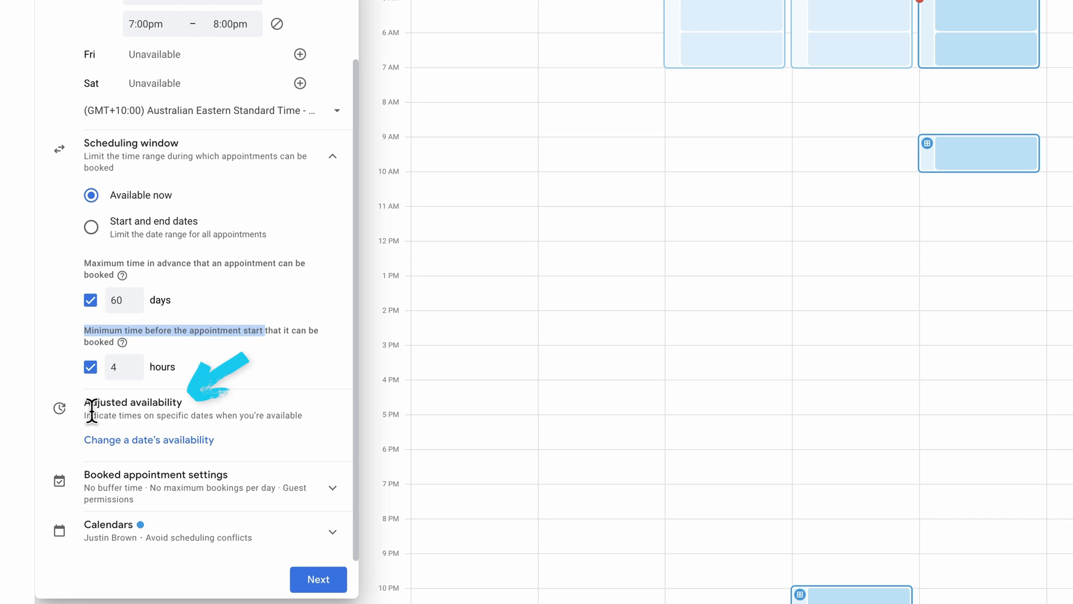
mouse_move(137, 452)
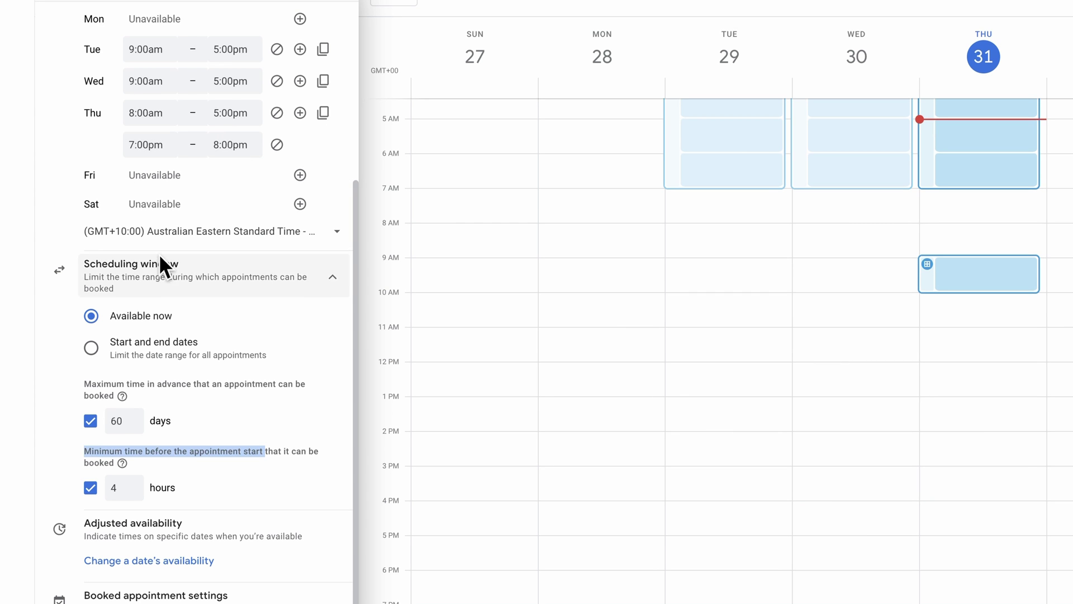
scroll("down", 3)
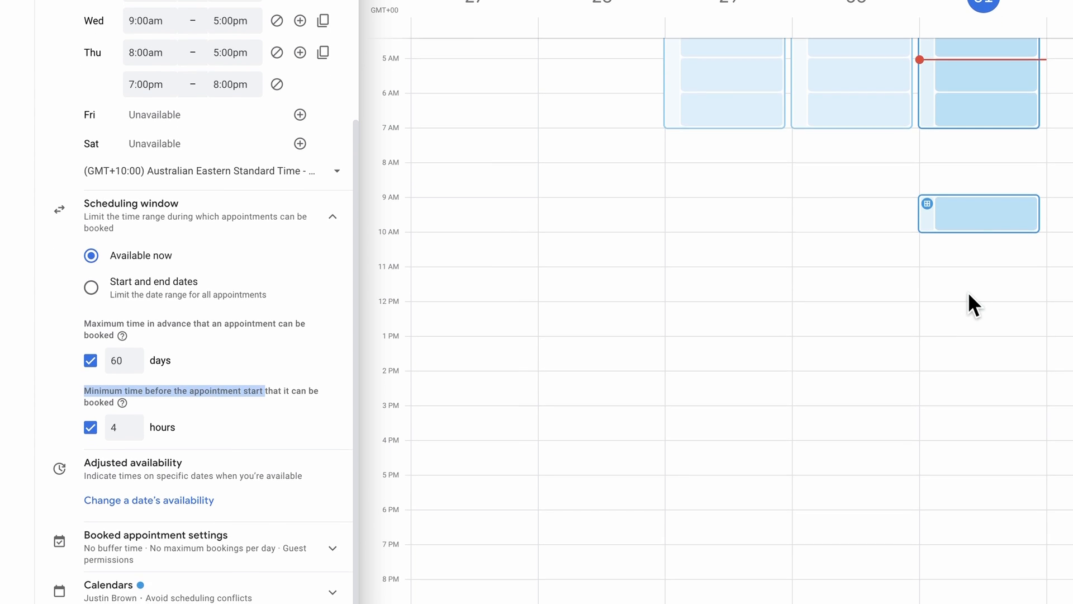
scroll("down", 3)
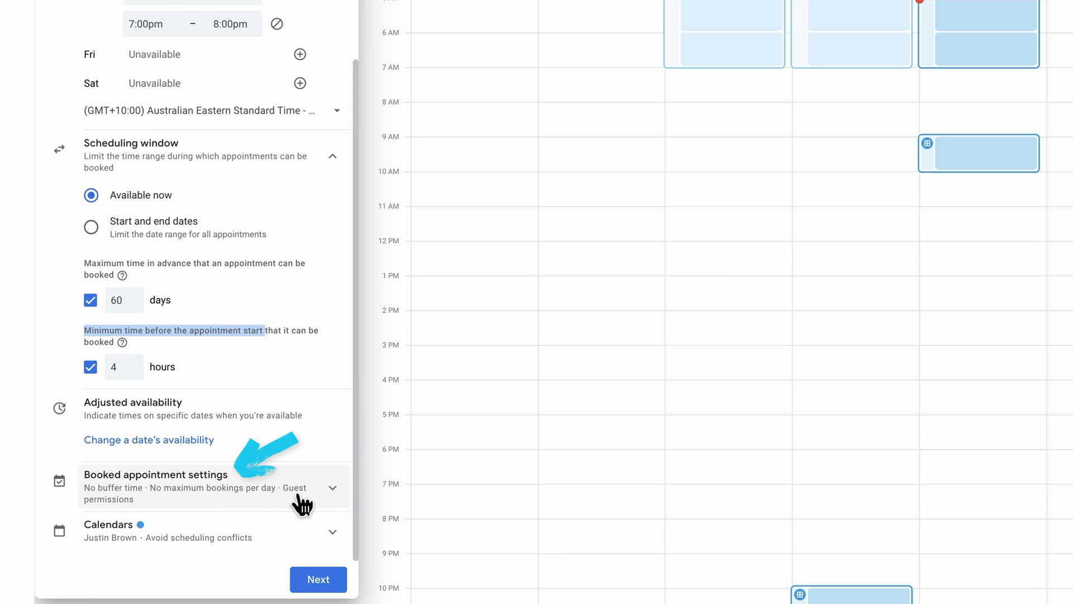
Turn on a 30-minute buffer between appointment slots in Booked appointment settings.
left_click(159, 474)
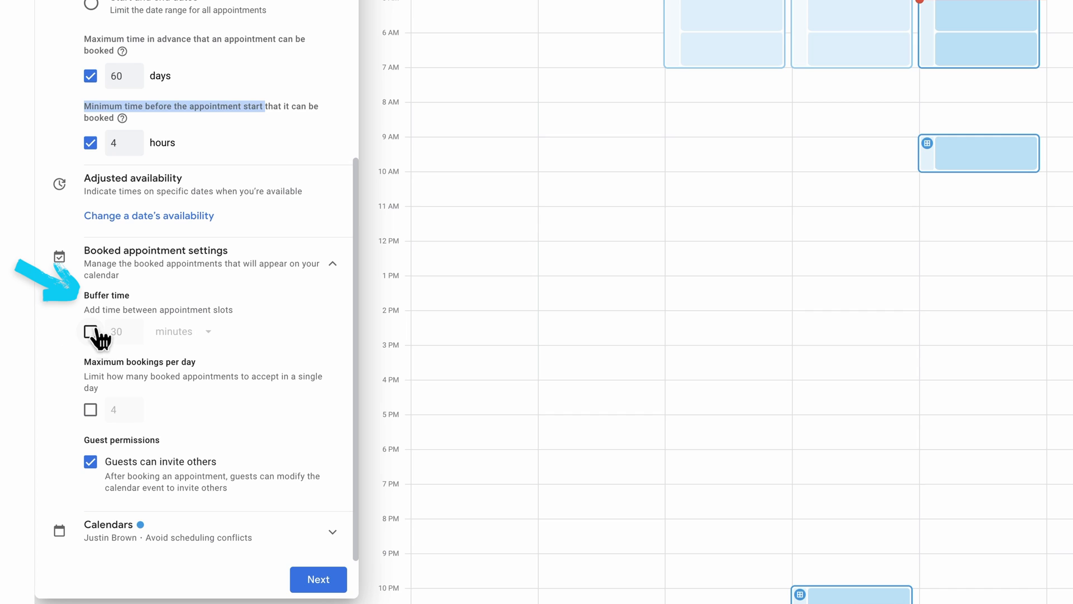
left_click(90, 330)
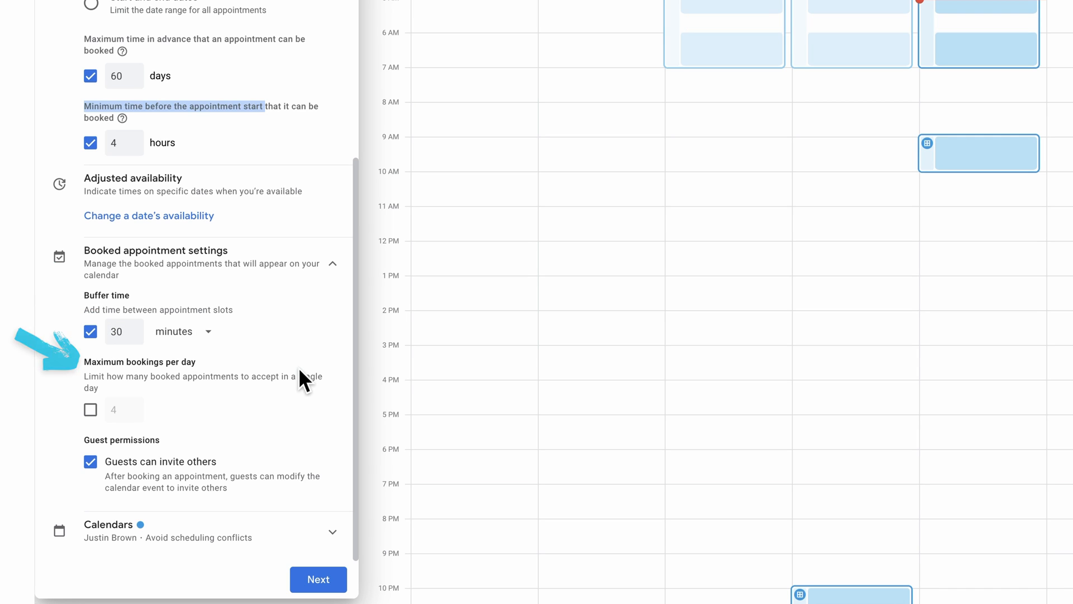
mouse_move(235, 515)
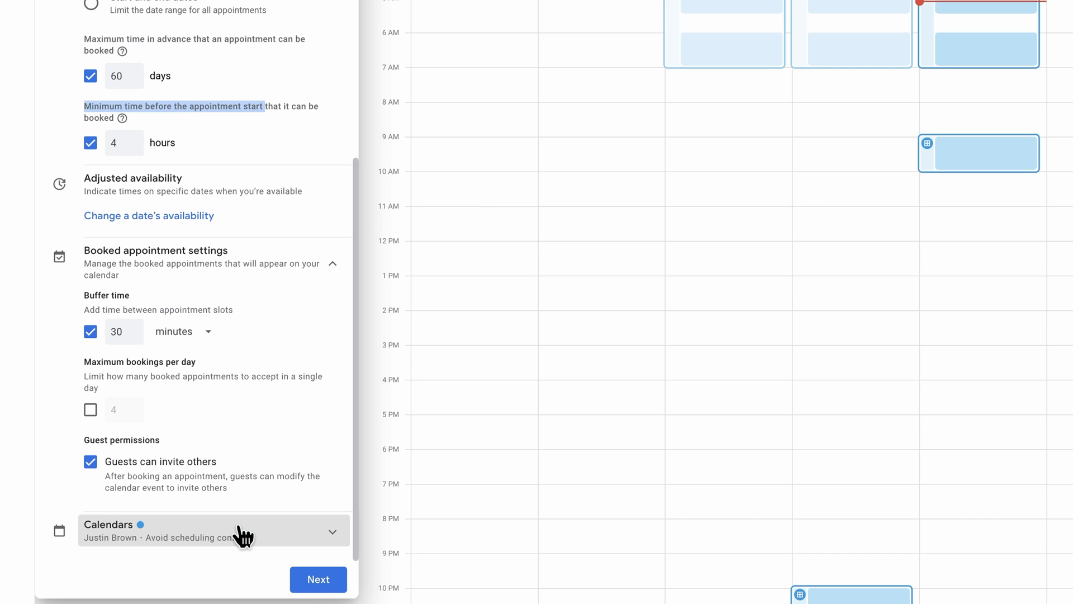
Review calendar availability checking, then continue to the booking page details.
left_click(213, 530)
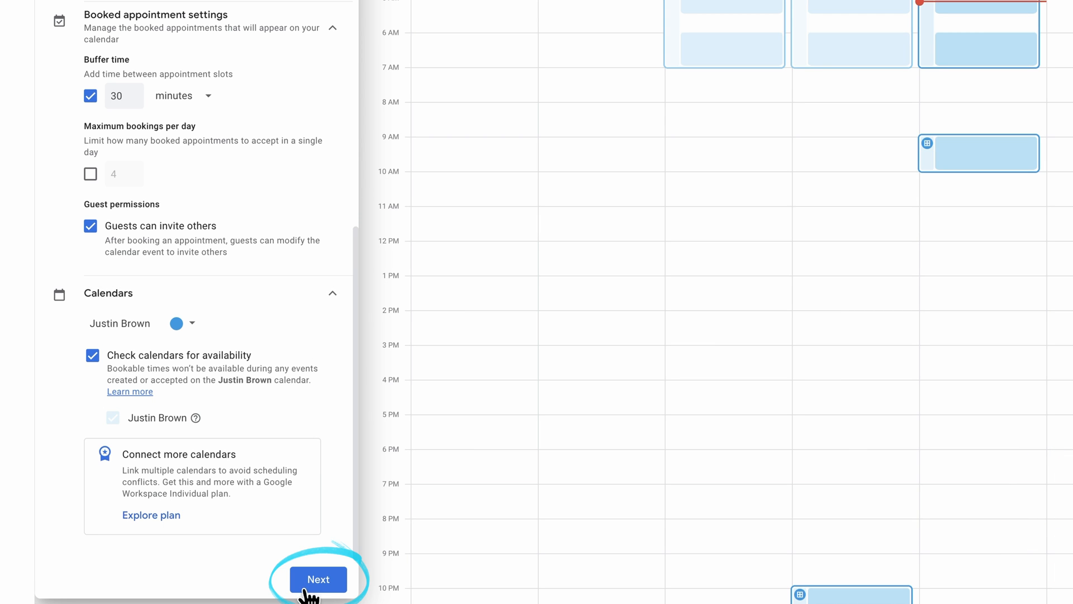
left_click(318, 579)
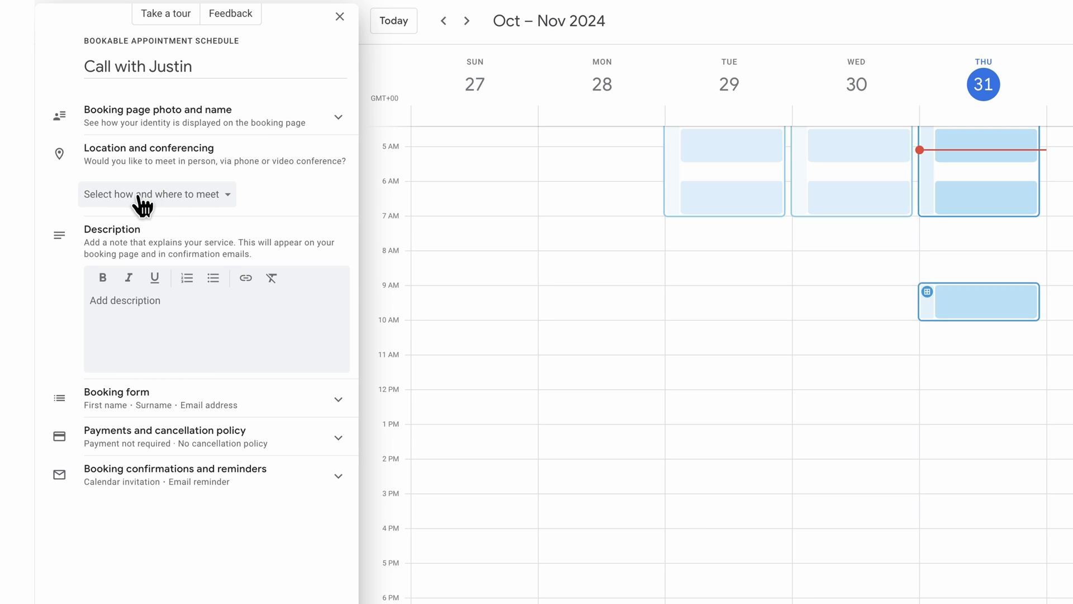
Set Google Meet video conferencing as how and where appointments are held.
left_click(157, 195)
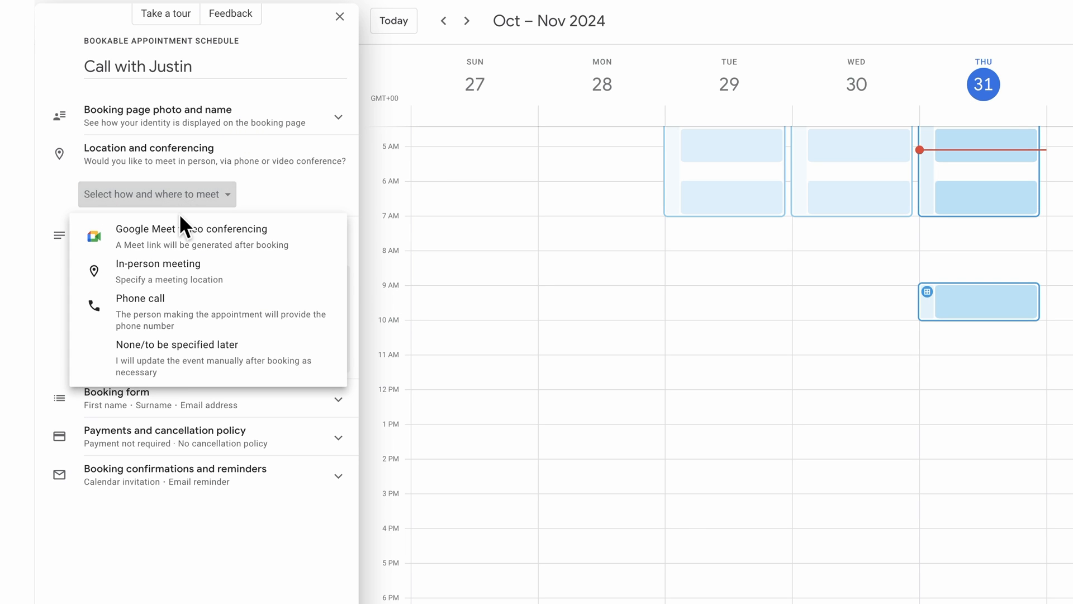
mouse_move(188, 238)
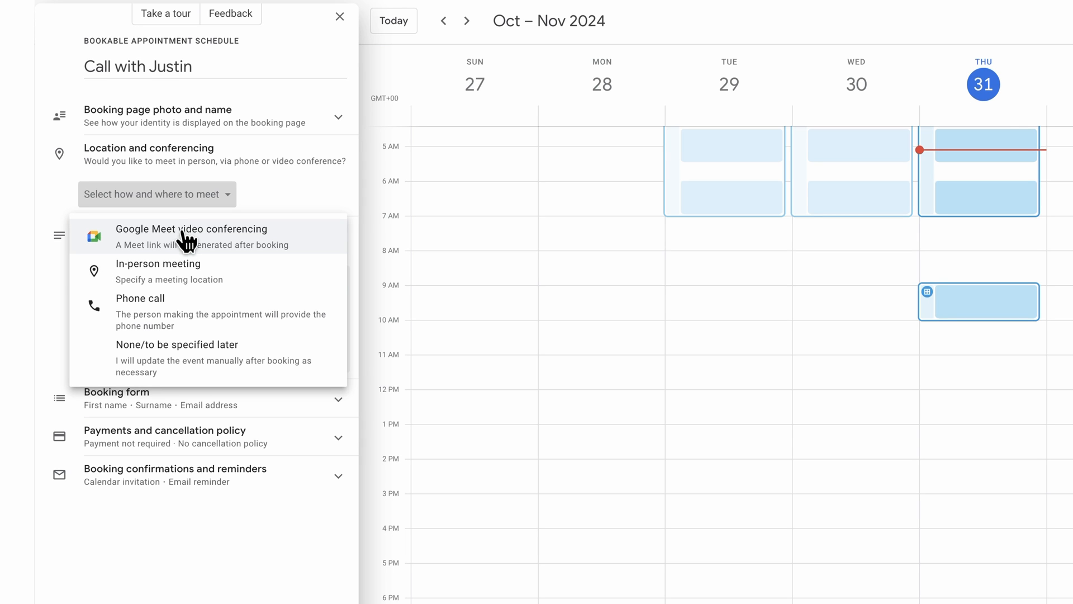
mouse_move(247, 315)
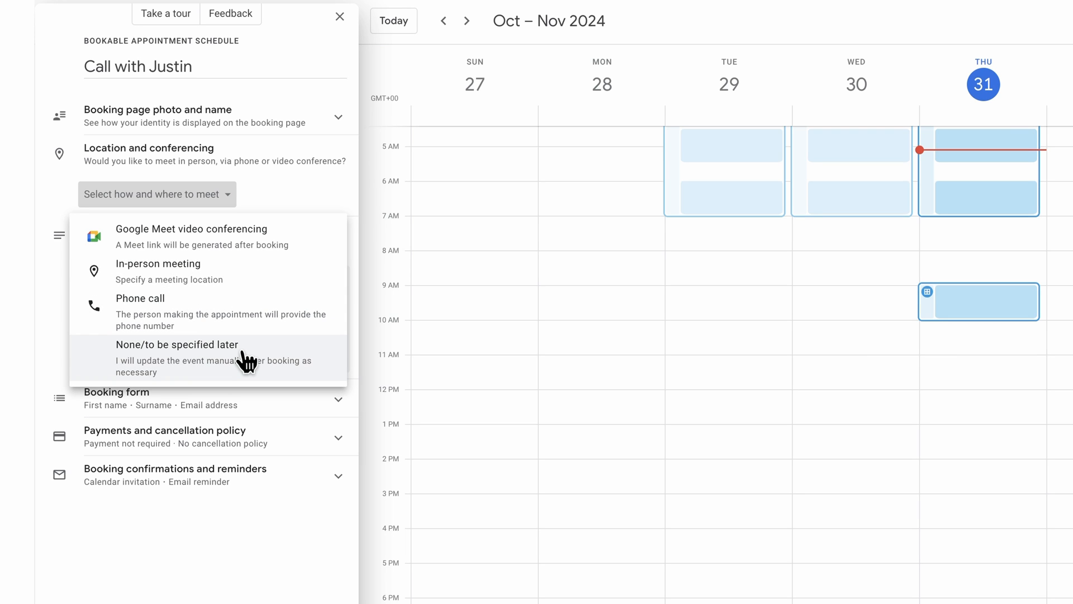
mouse_move(239, 288)
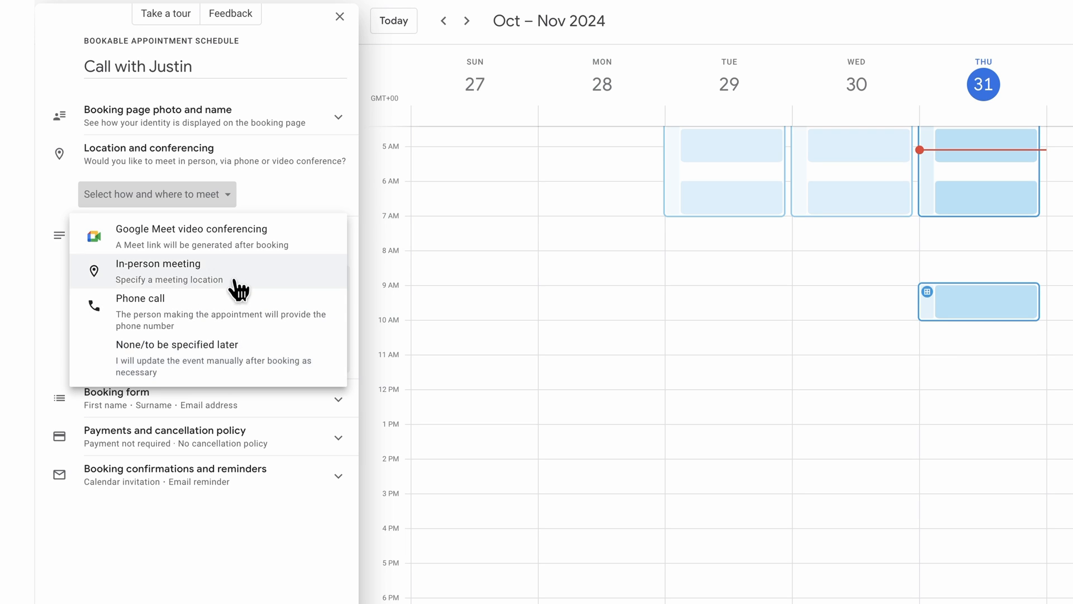
mouse_move(230, 250)
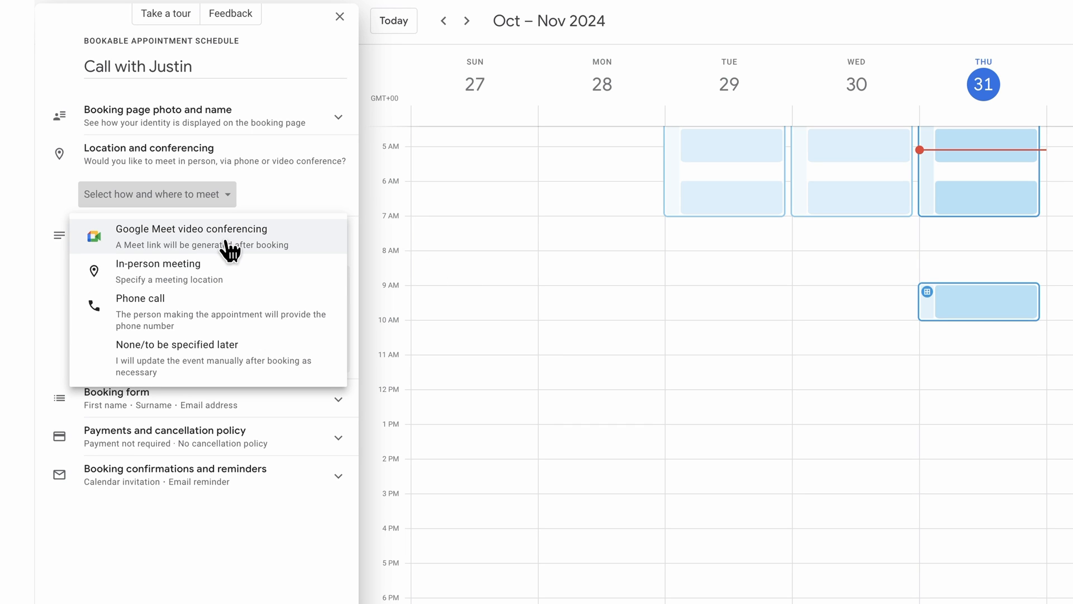
left_click(186, 228)
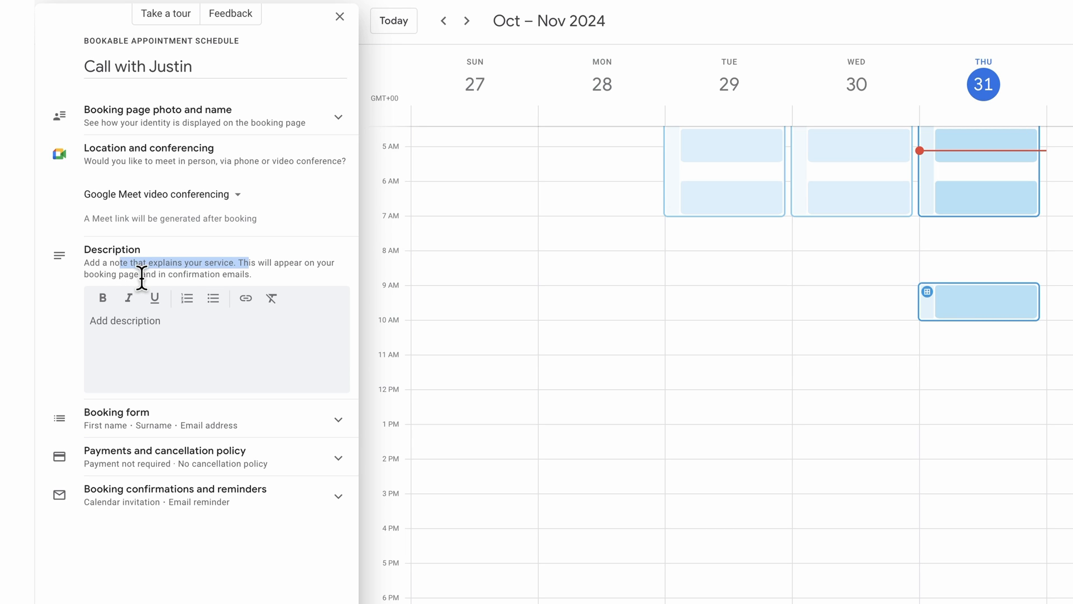
mouse_move(139, 285)
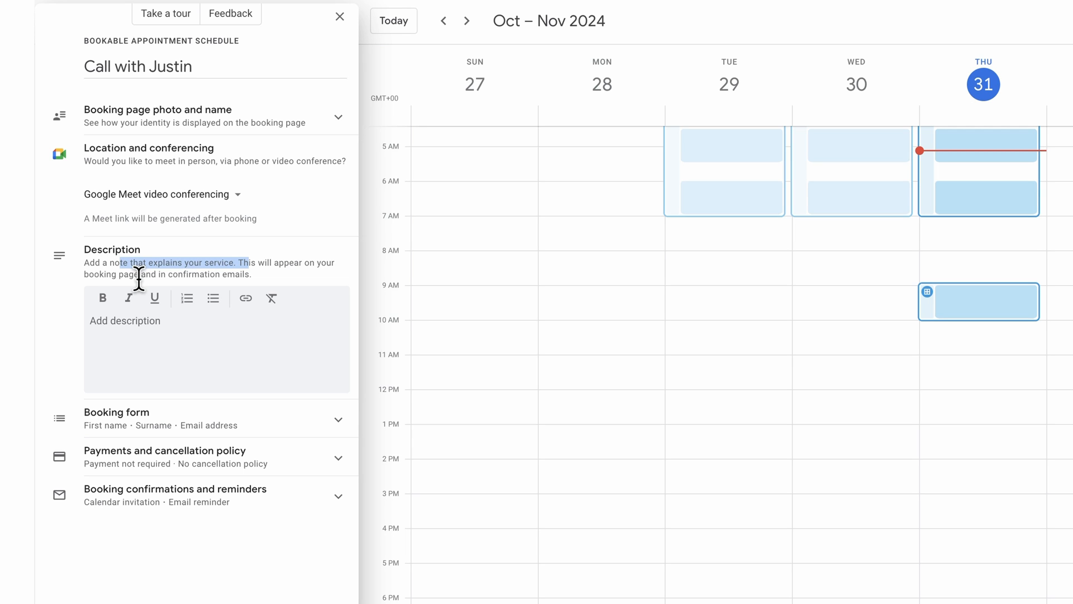
scroll("down", 3)
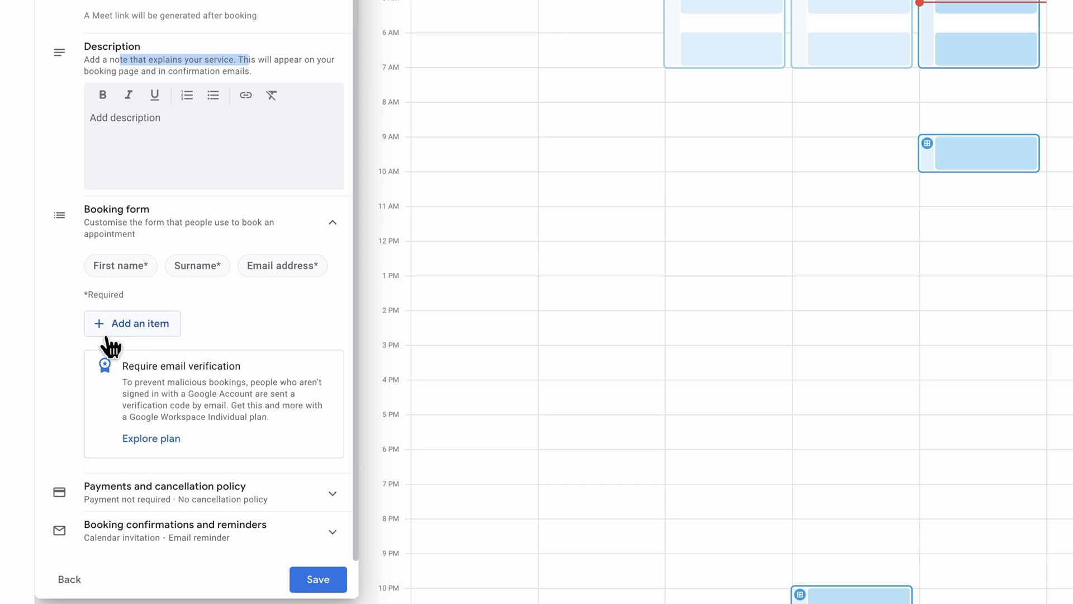
mouse_move(122, 338)
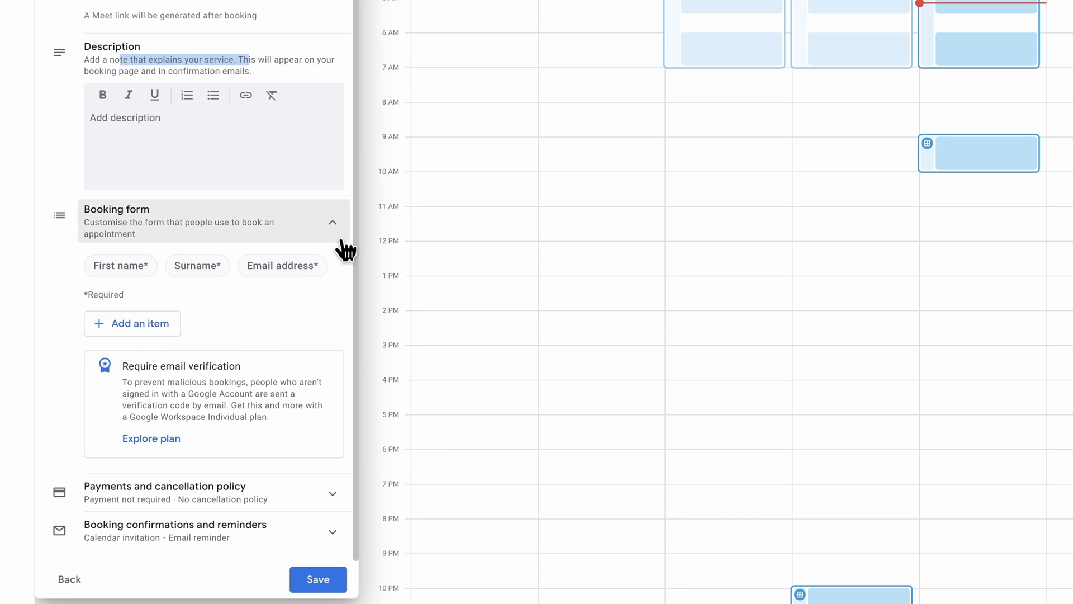
left_click(333, 222)
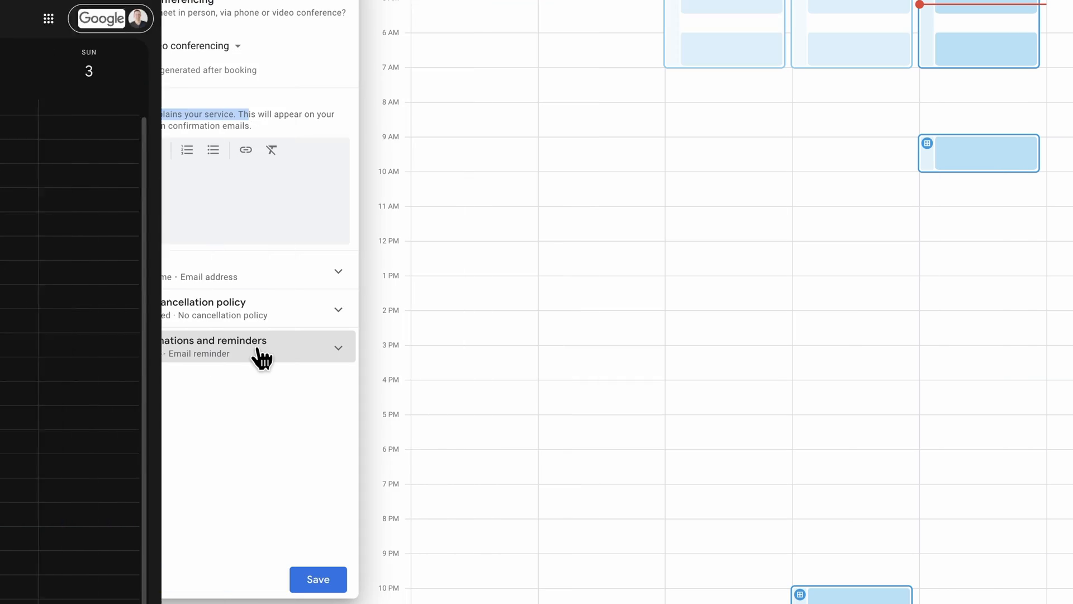
Expand booking confirmations and reminders, keeping the email reminder at 1 day before.
left_click(246, 344)
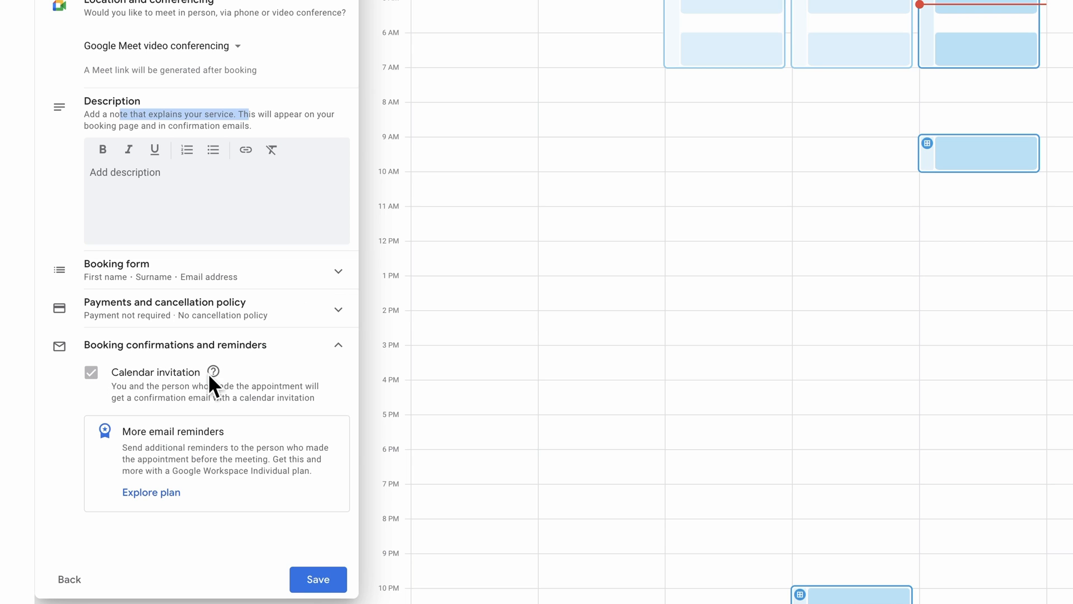
mouse_move(212, 373)
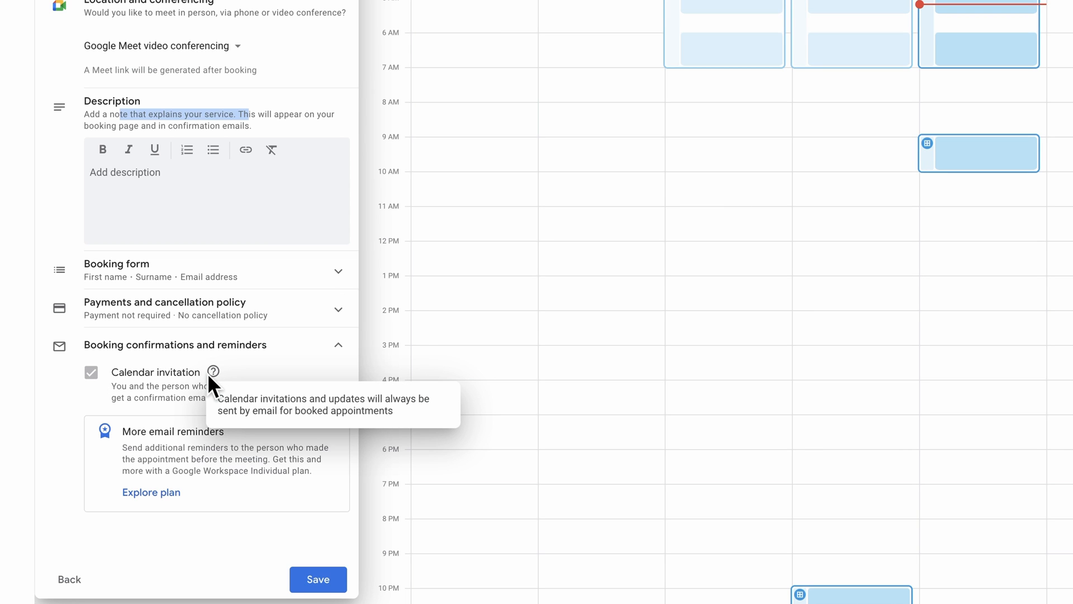
mouse_move(147, 378)
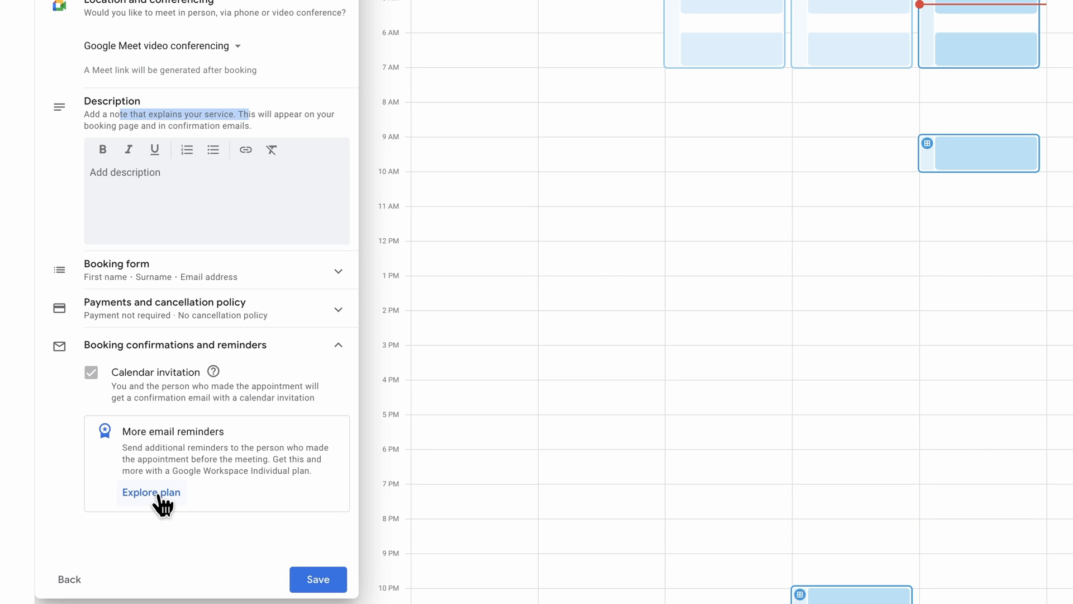
mouse_move(170, 510)
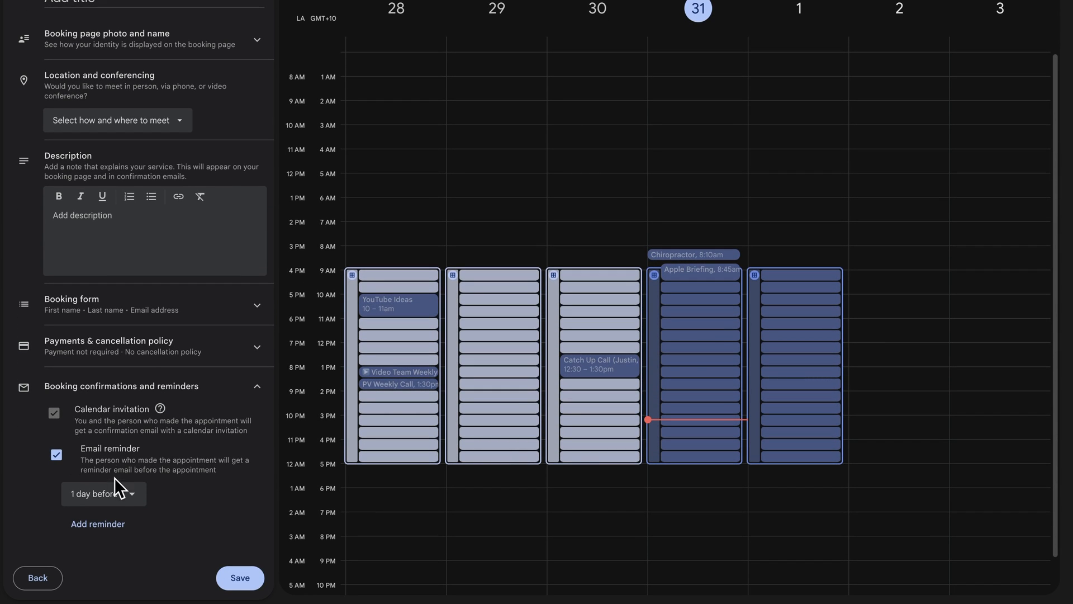
left_click(102, 494)
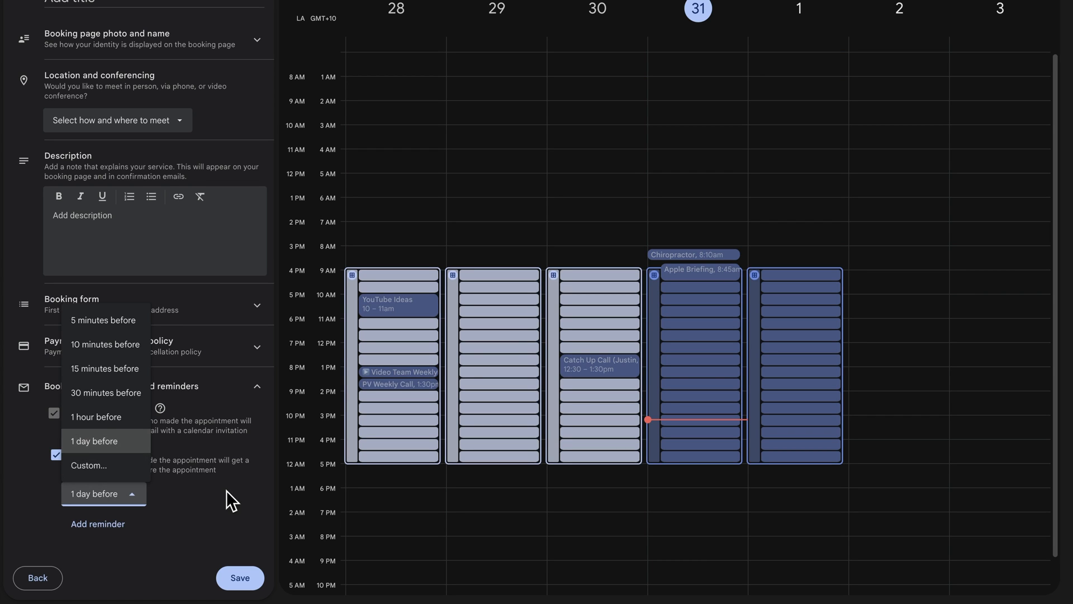
left_click(94, 441)
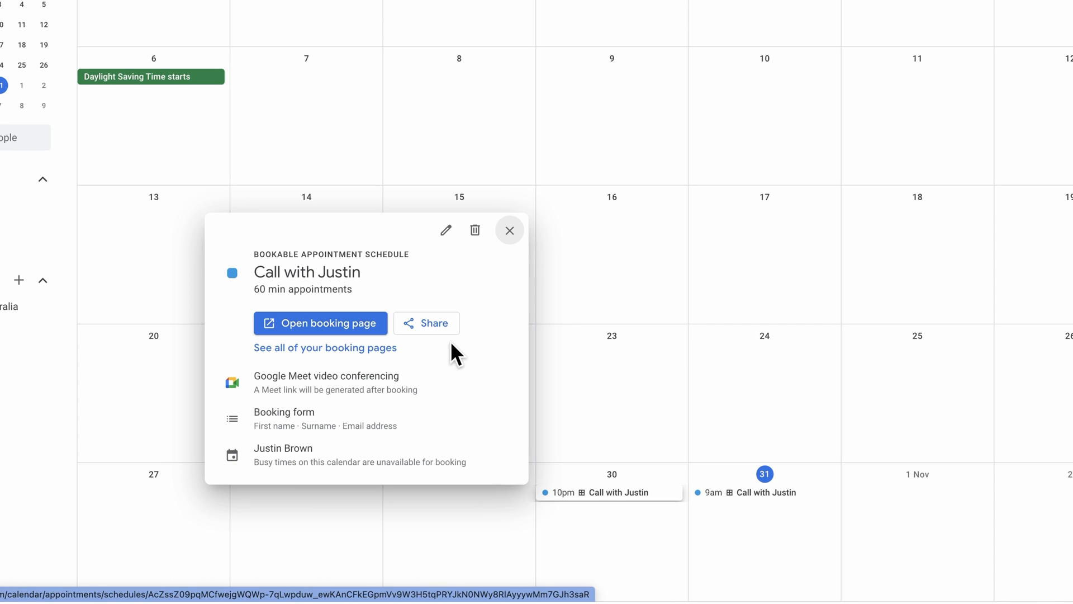
mouse_move(423, 339)
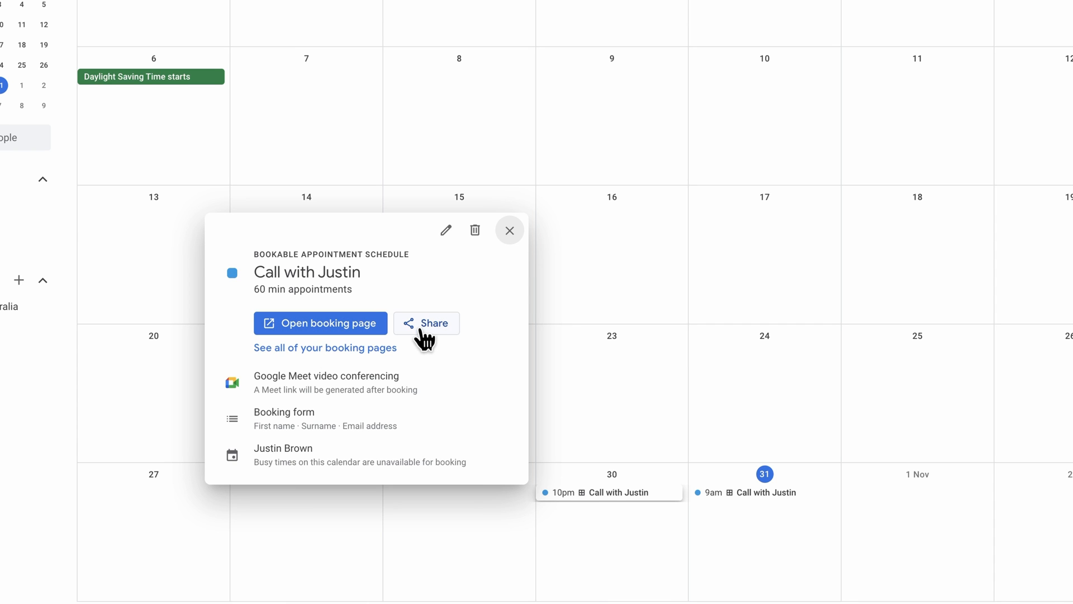
mouse_move(266, 377)
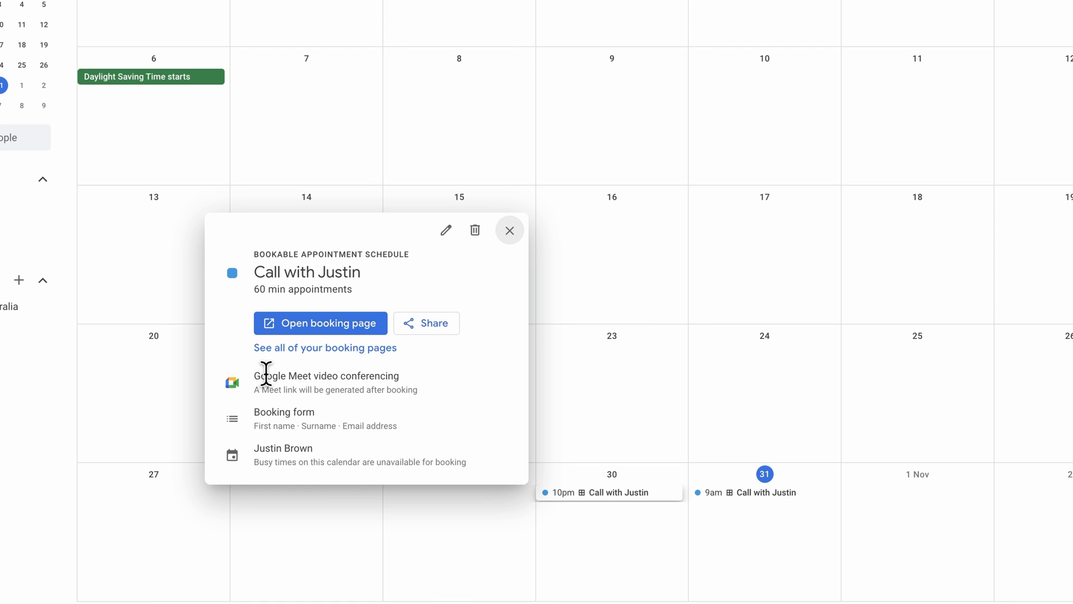
mouse_move(311, 386)
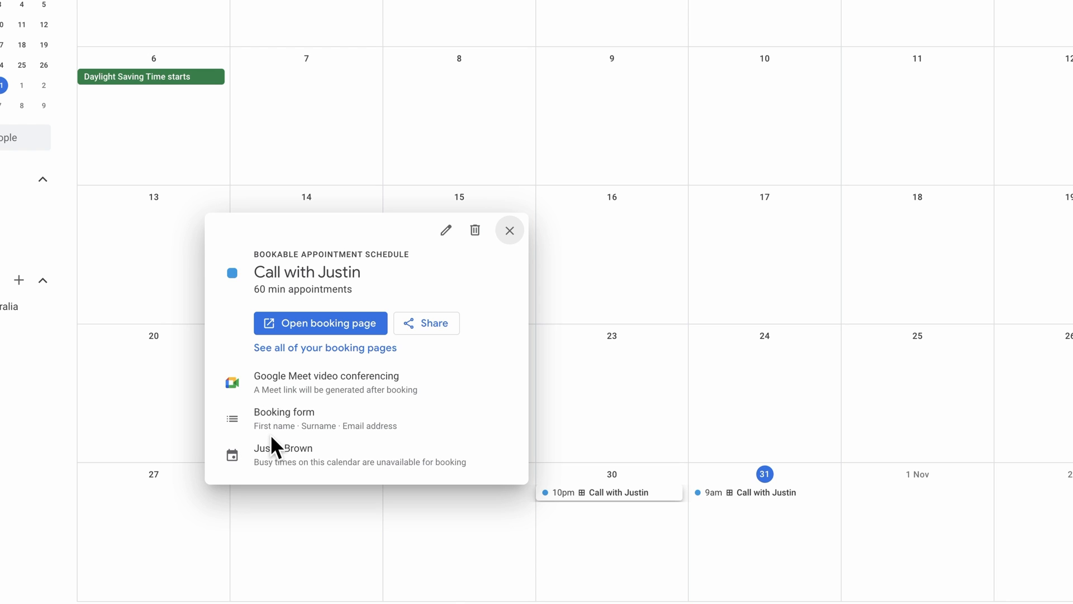
mouse_move(362, 429)
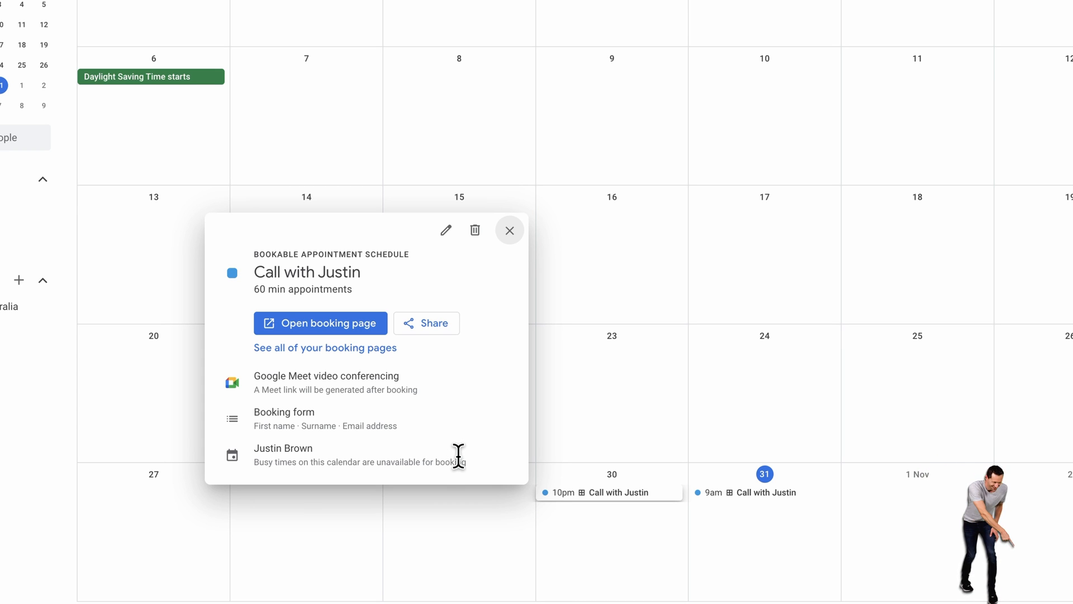
On the public booking page, book the Thursday 7 November 2:30am slot.
left_click(319, 323)
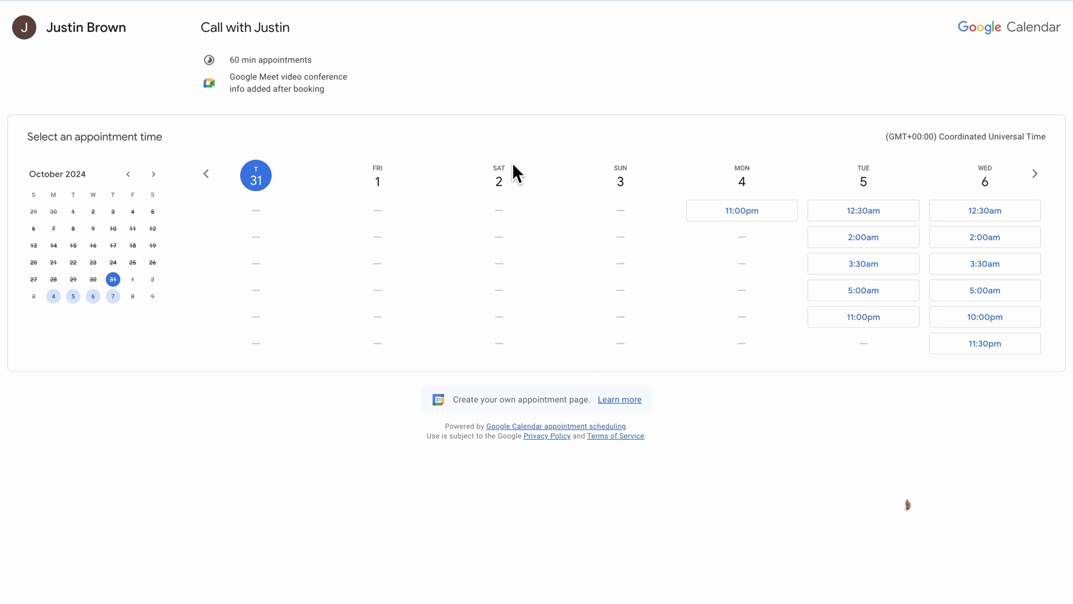
mouse_move(863, 210)
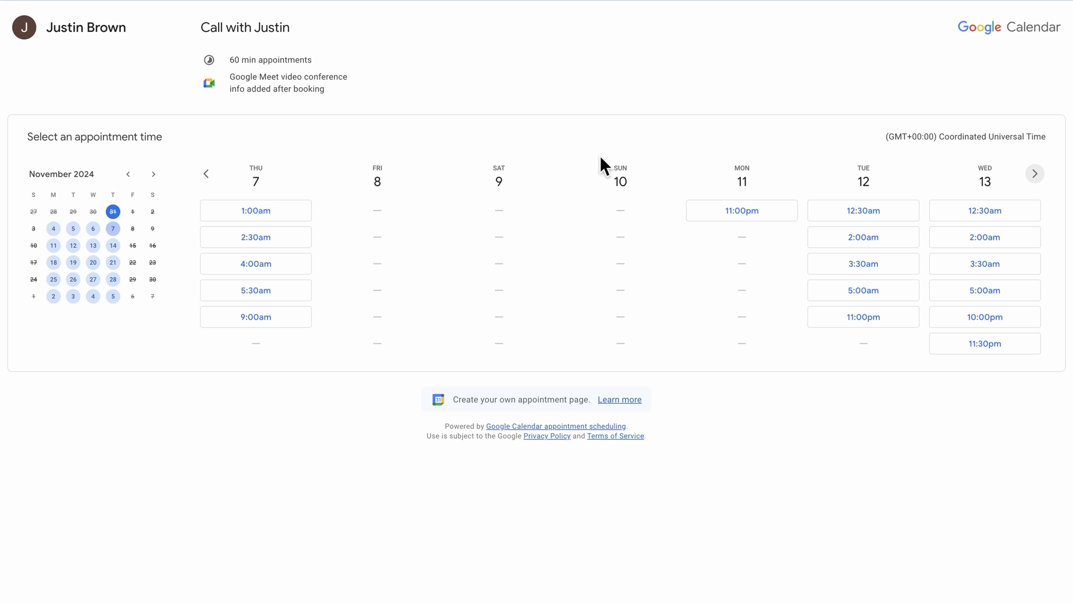
left_click(255, 237)
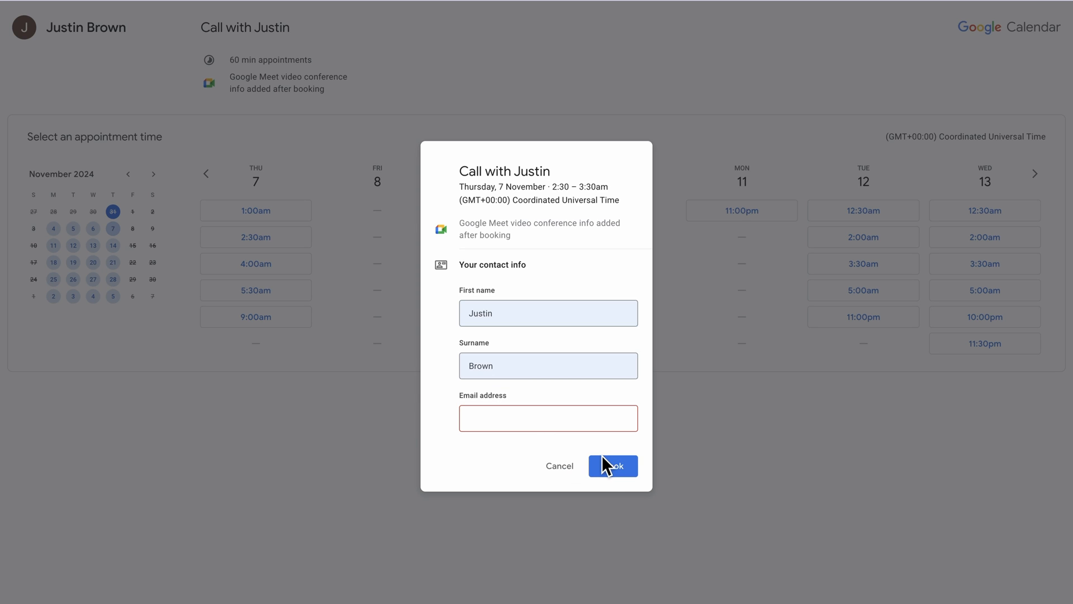
left_click(612, 465)
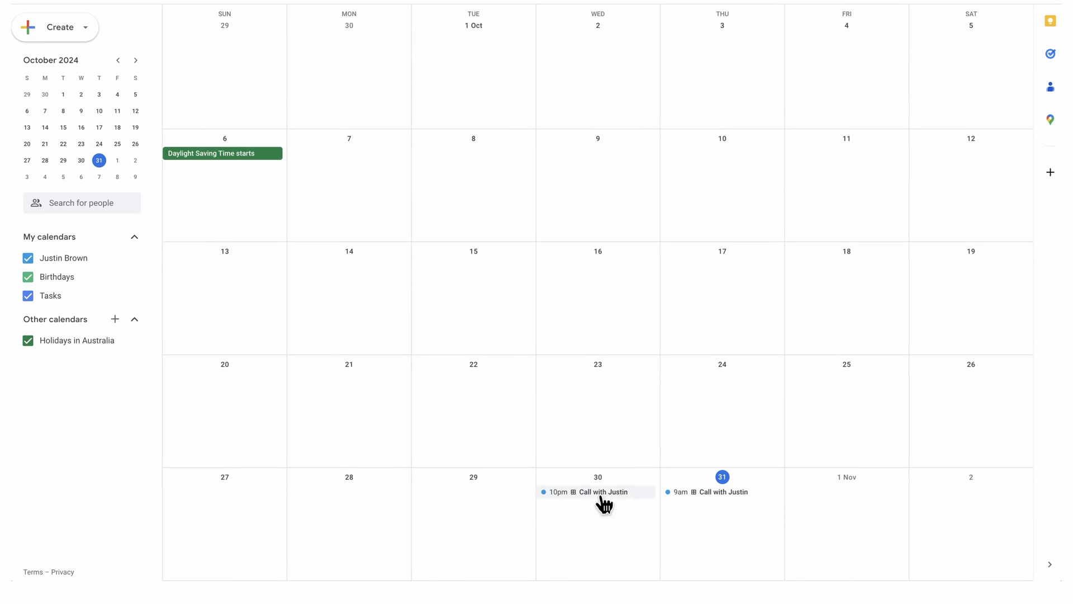
mouse_move(678, 501)
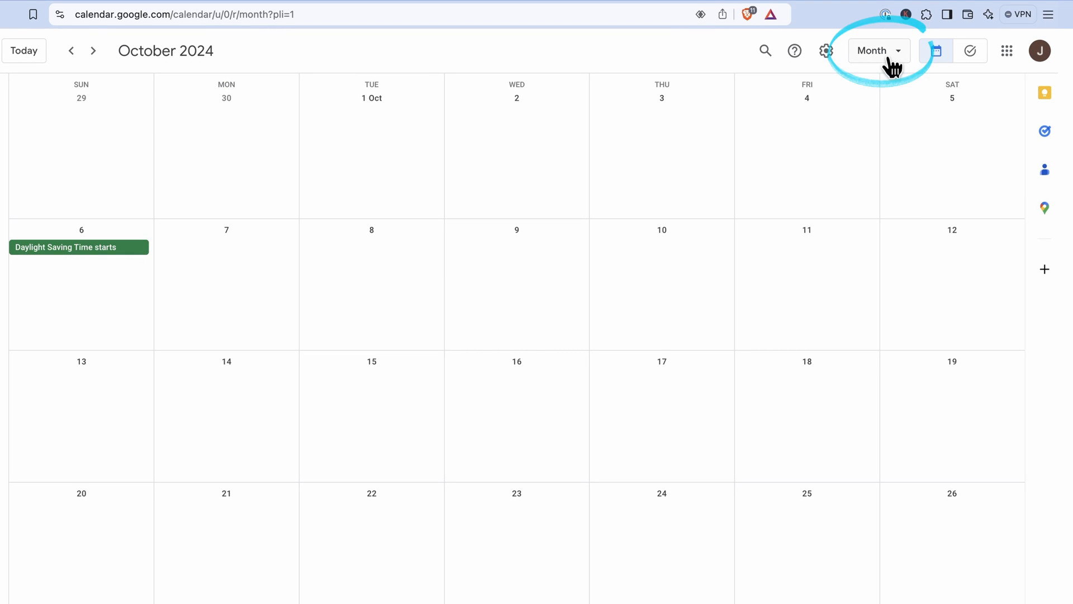
Toggle Show appointment schedules in the October 2024 month view options.
left_click(879, 50)
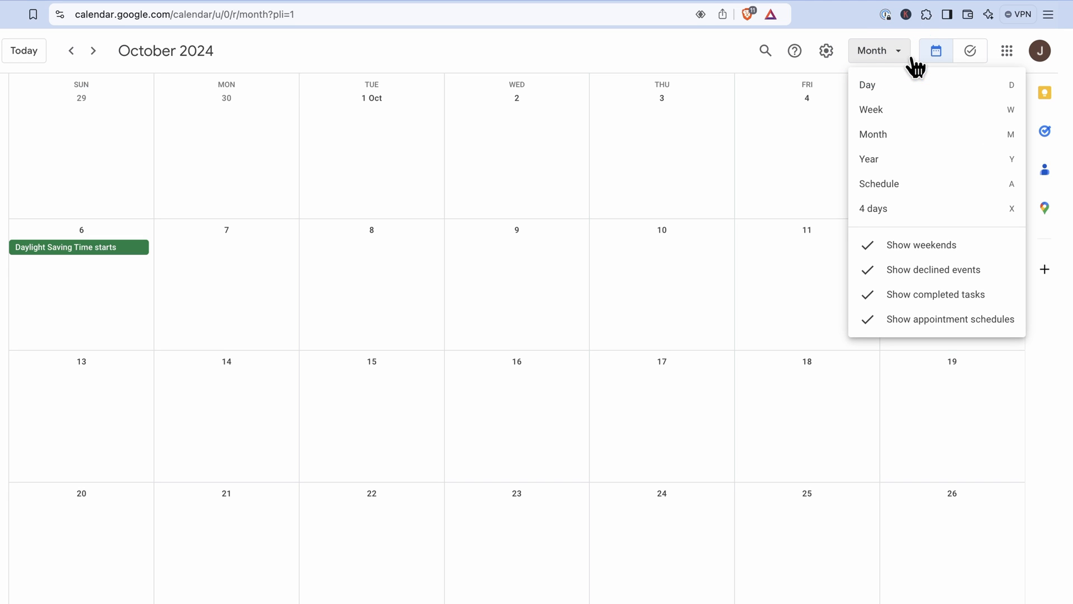
mouse_move(887, 326)
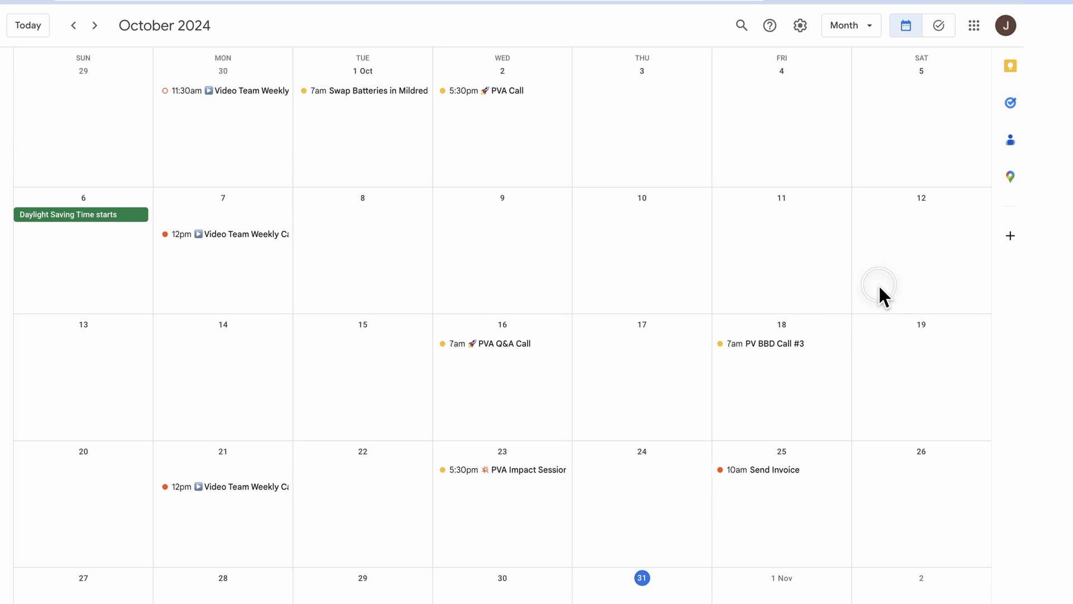
left_click(880, 286)
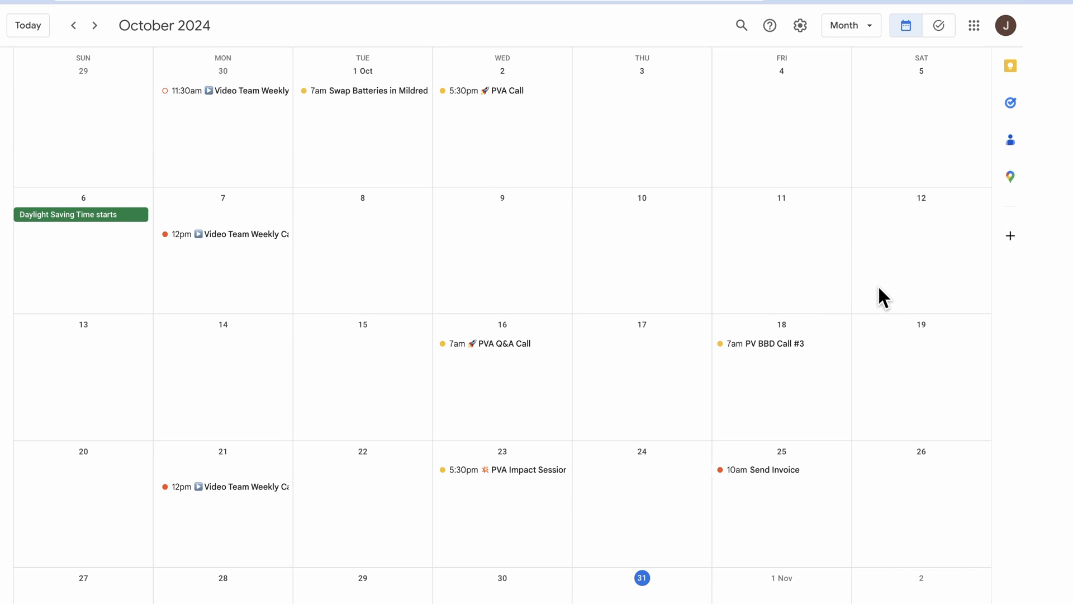